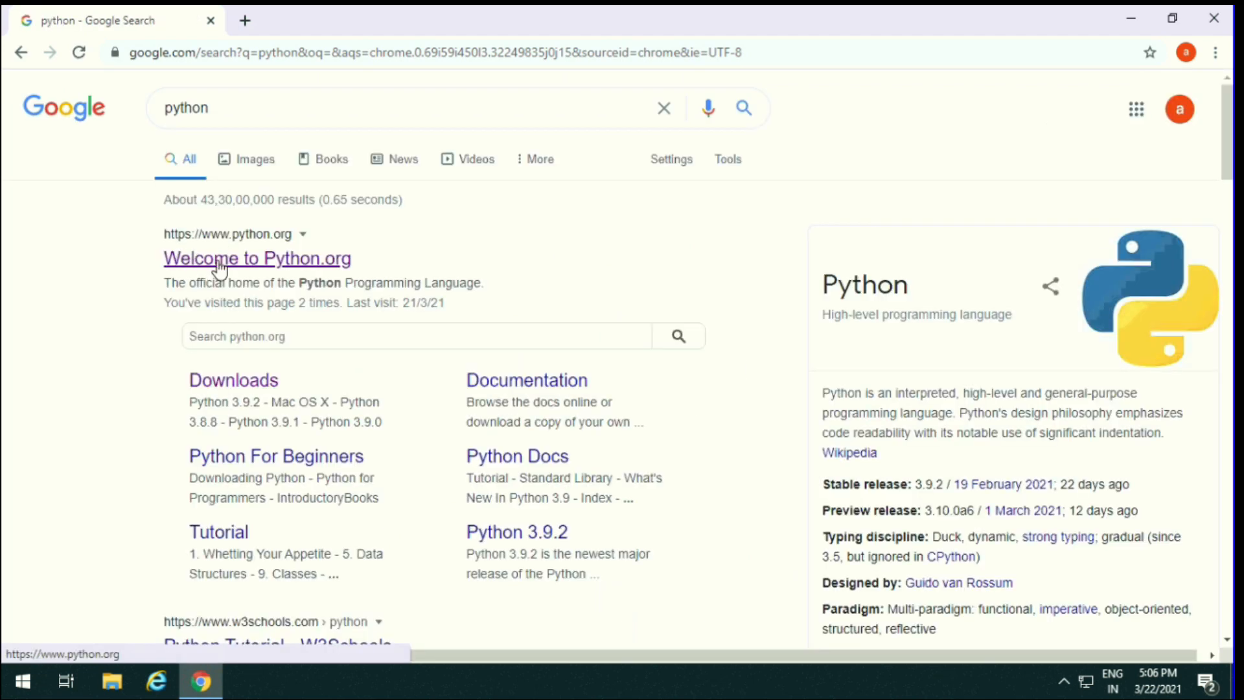
Go to python.org from the search results and download the Python 3.9.2 Windows installer
{"action": "left_click", "coordinate": [256, 258]}
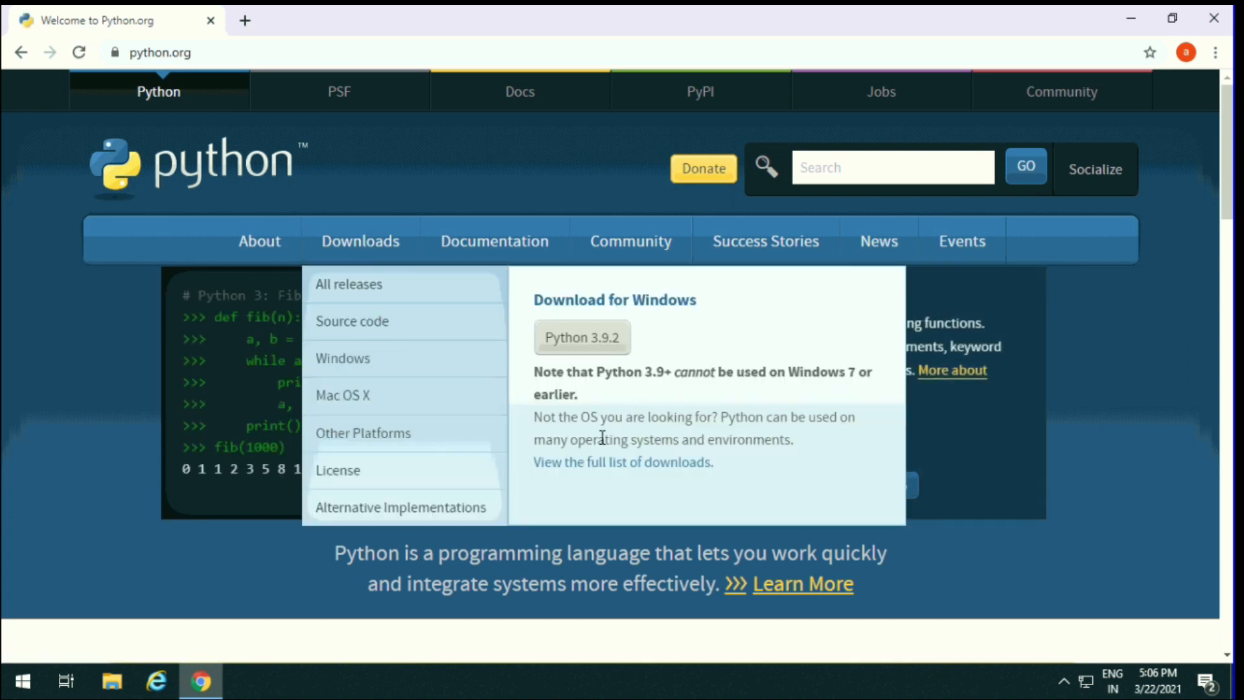
{"action": "mouse_move", "coordinate": [607, 473]}
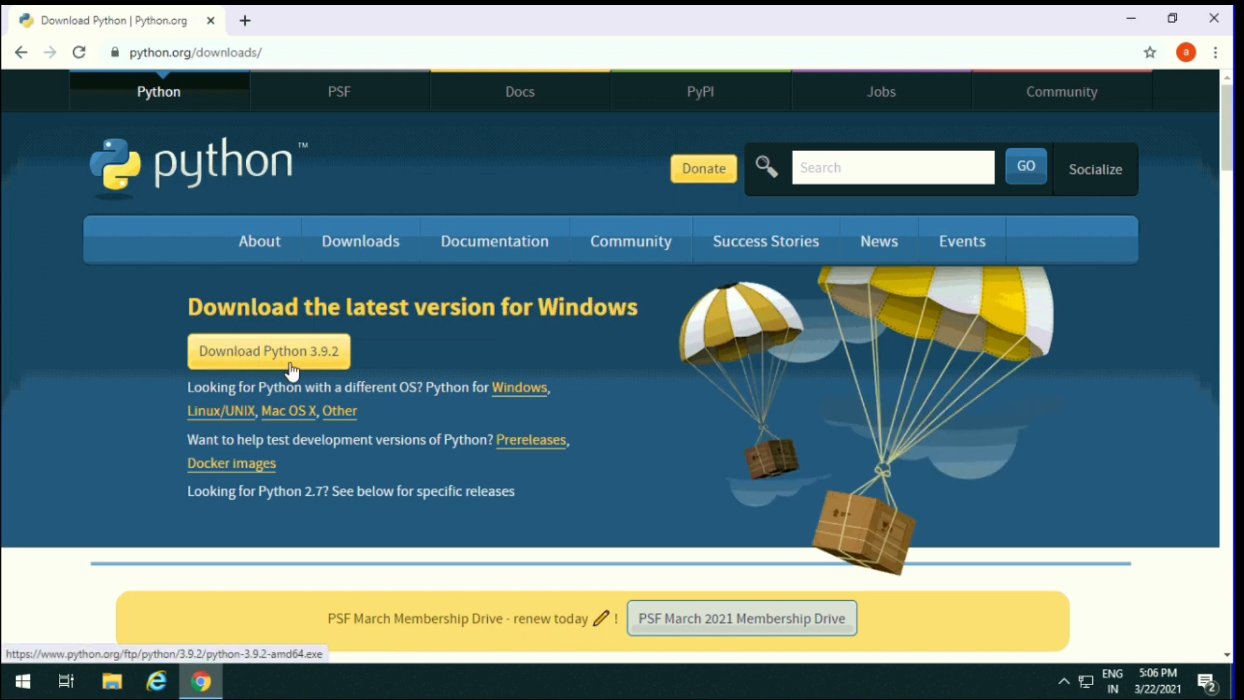
{"action": "mouse_move", "coordinate": [456, 350]}
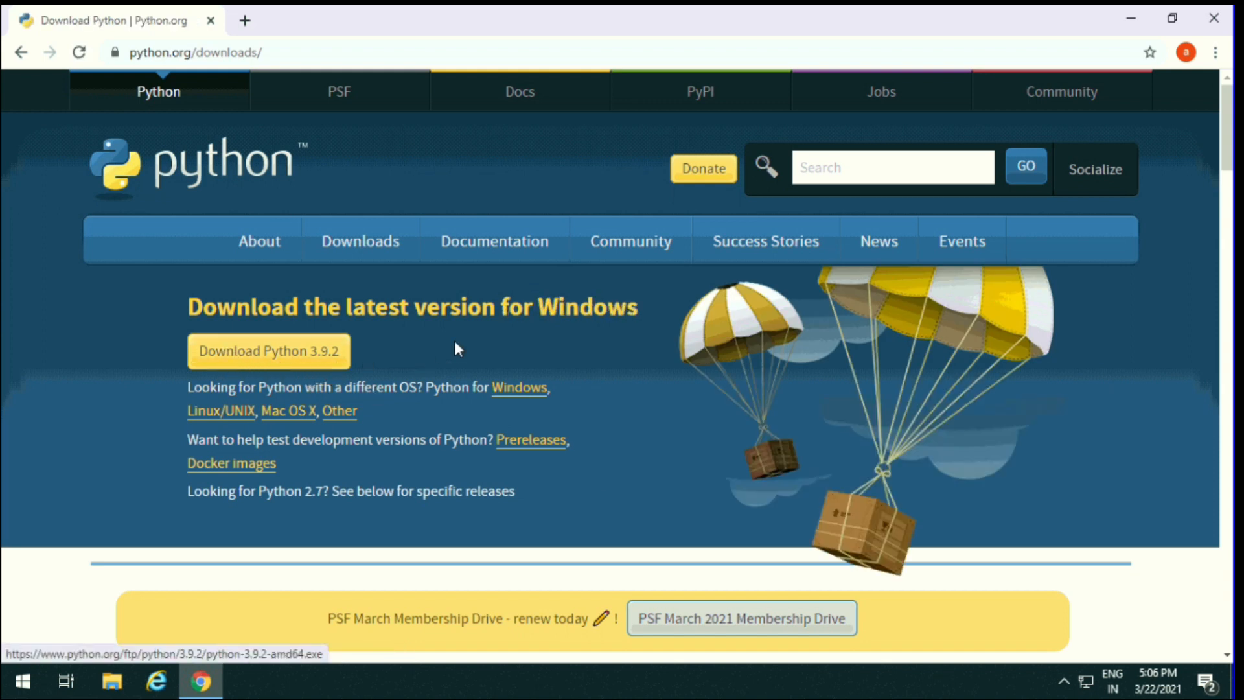
{"action": "mouse_move", "coordinate": [337, 389]}
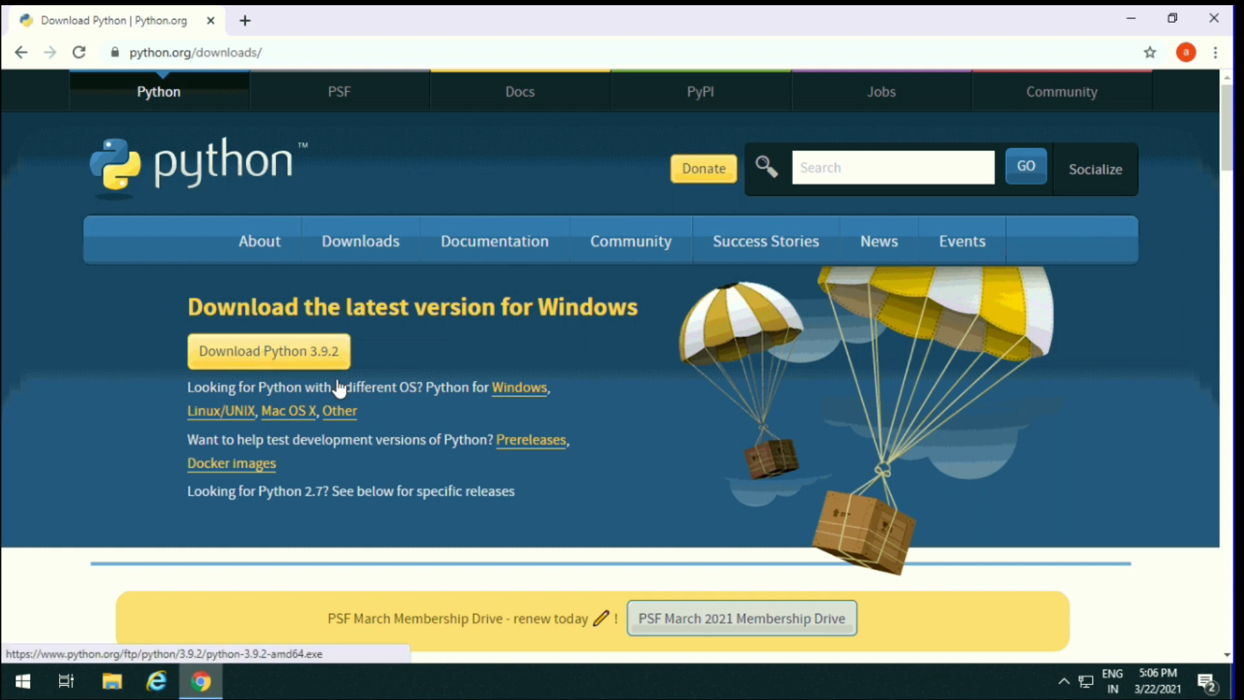
{"action": "mouse_move", "coordinate": [219, 435]}
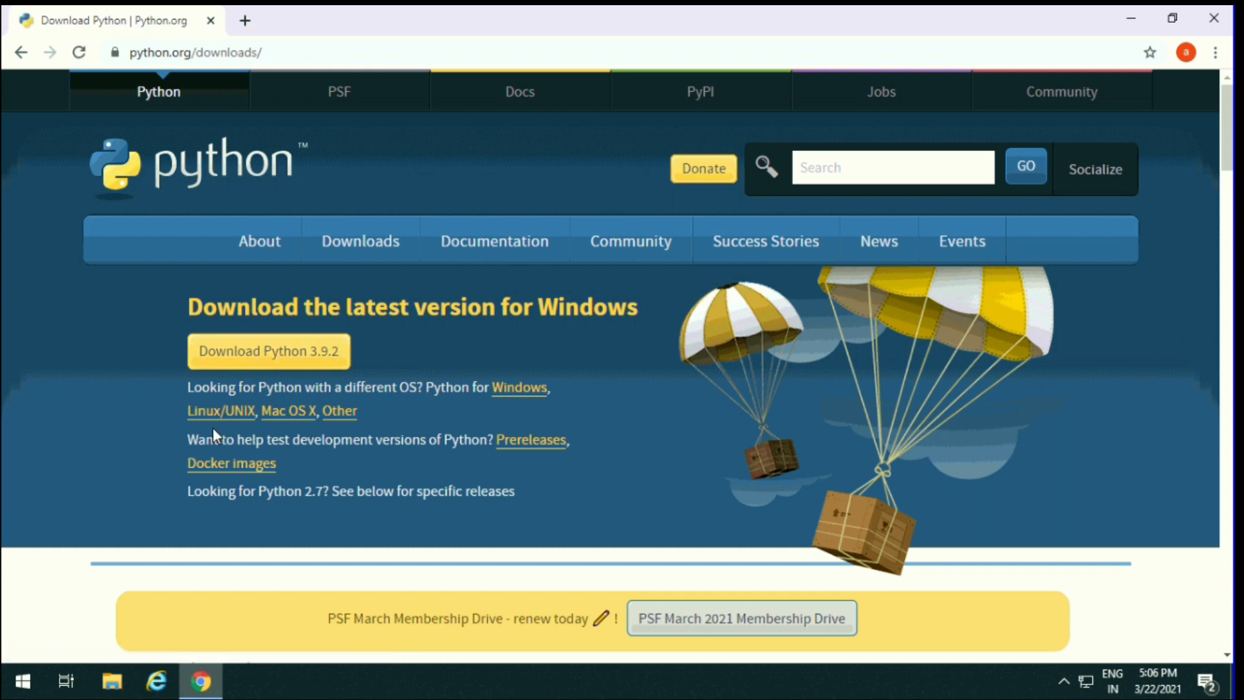
{"action": "left_click", "coordinate": [268, 350]}
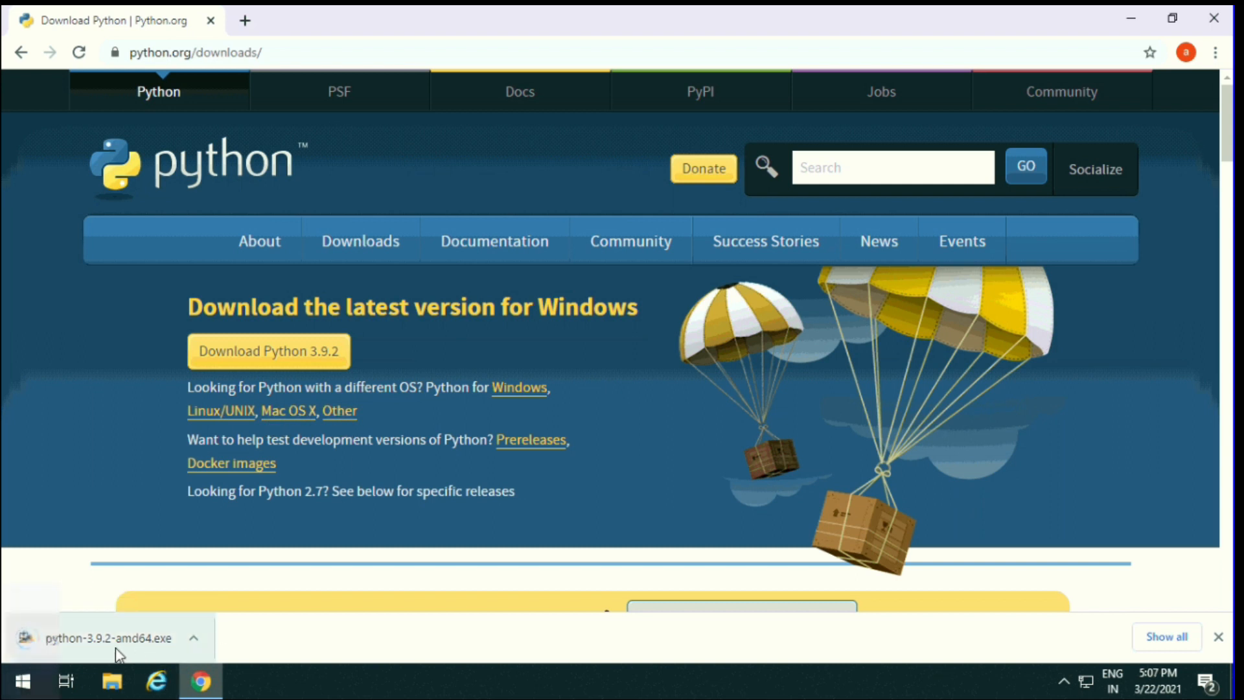
Launch the installer, enable Add Python 3.9 to PATH, and choose Customize installation
{"action": "left_click", "coordinate": [110, 637]}
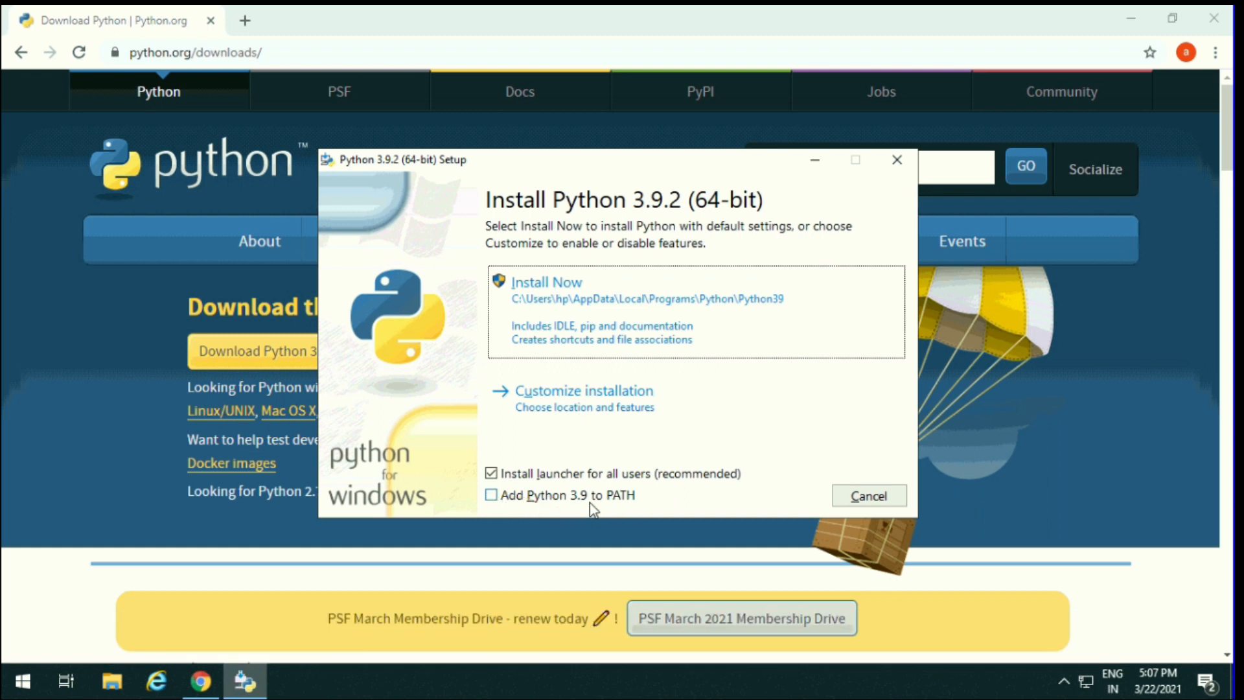
{"action": "left_click", "coordinate": [491, 495]}
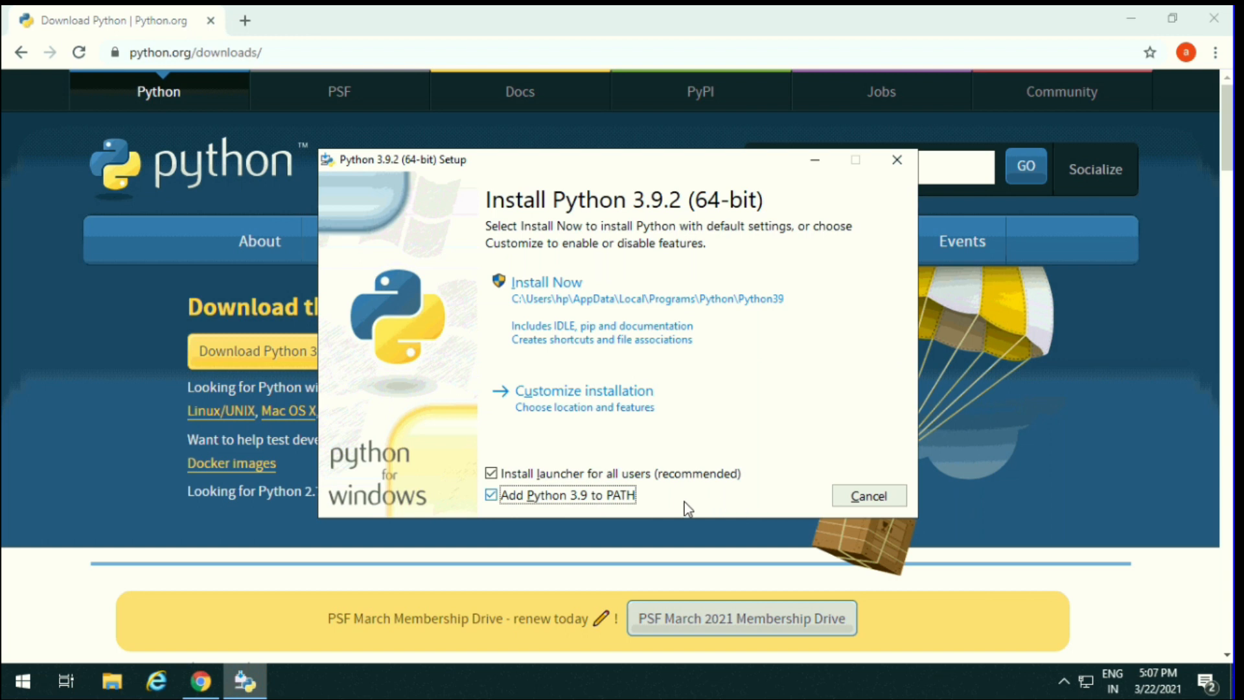
{"action": "mouse_move", "coordinate": [569, 404]}
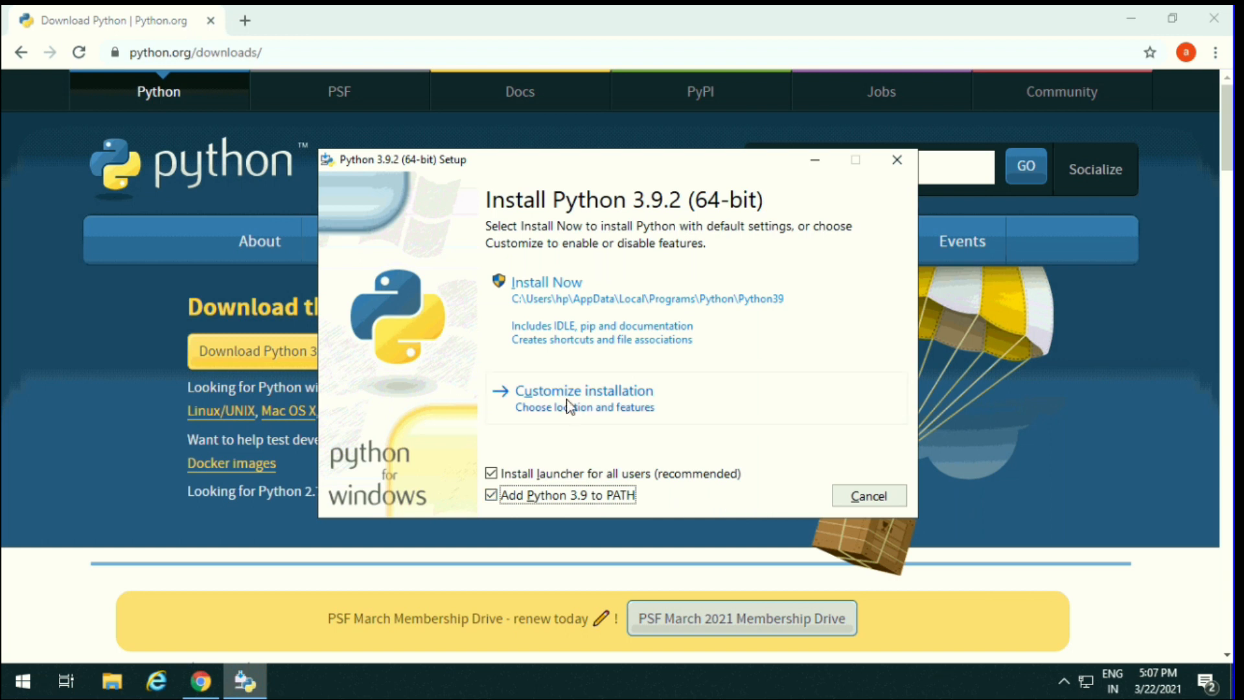
{"action": "left_click", "coordinate": [583, 389]}
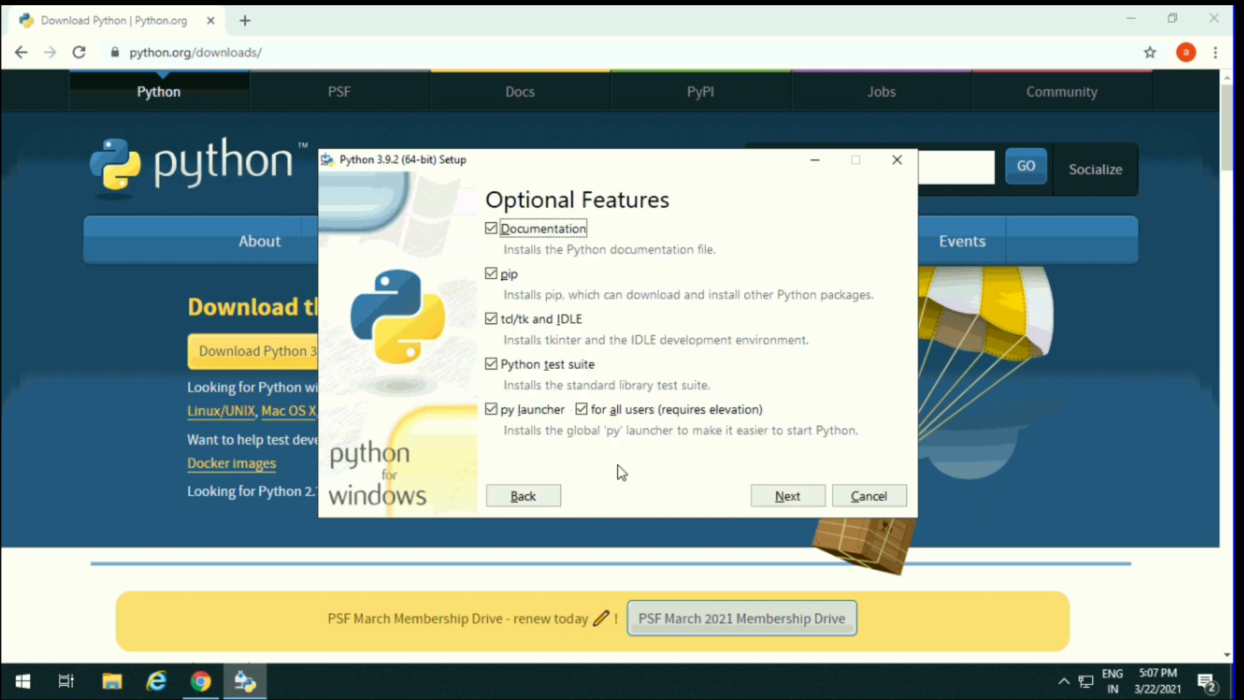
{"action": "mouse_move", "coordinate": [499, 291]}
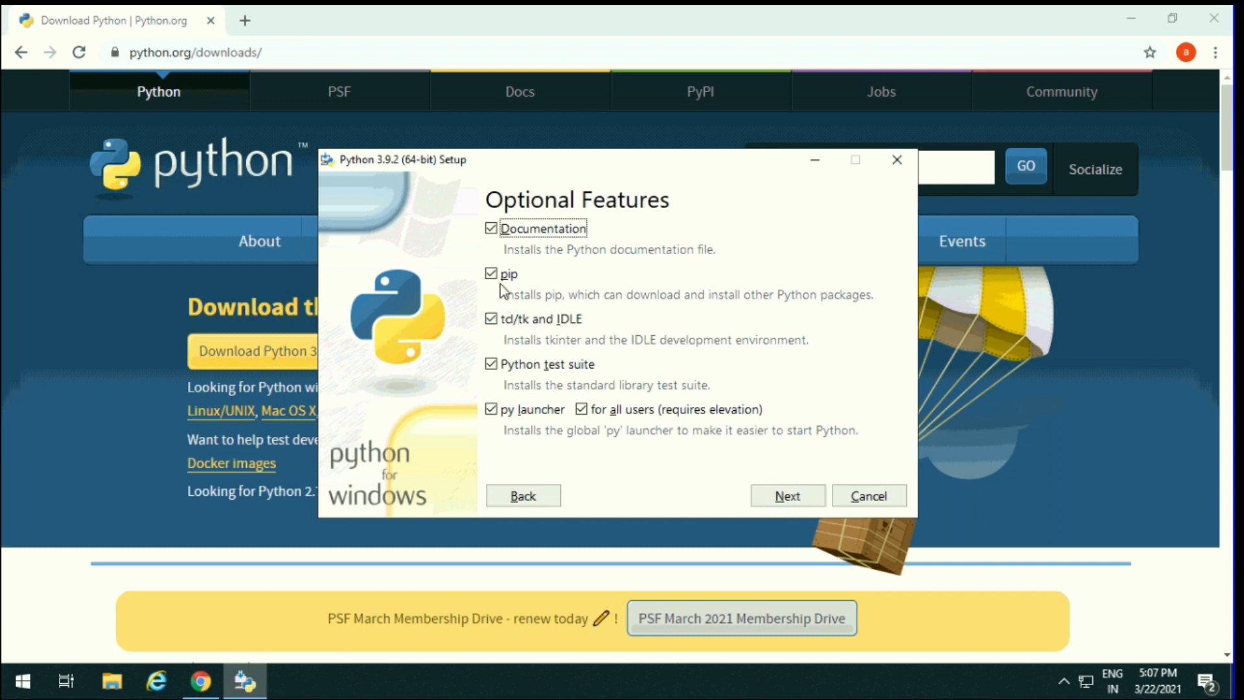
{"action": "mouse_move", "coordinate": [563, 403]}
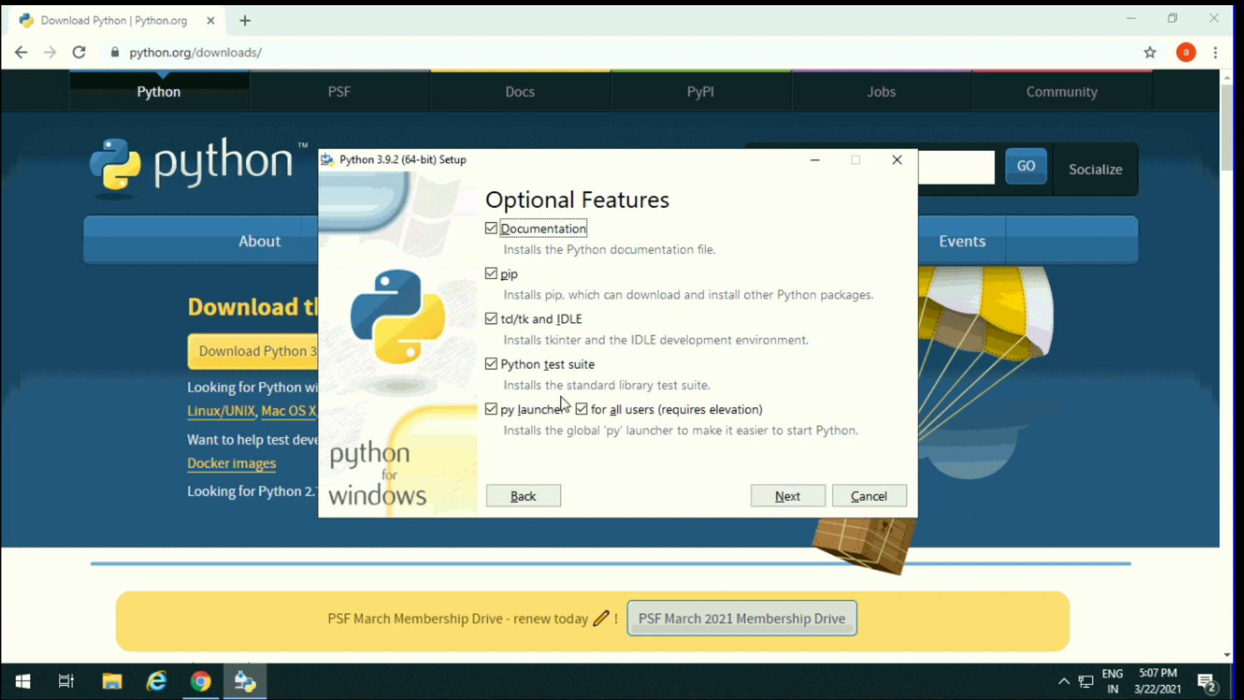
Enable Install for all users on Advanced Options and install to C:\Program Files\Python39
{"action": "left_click", "coordinate": [787, 495]}
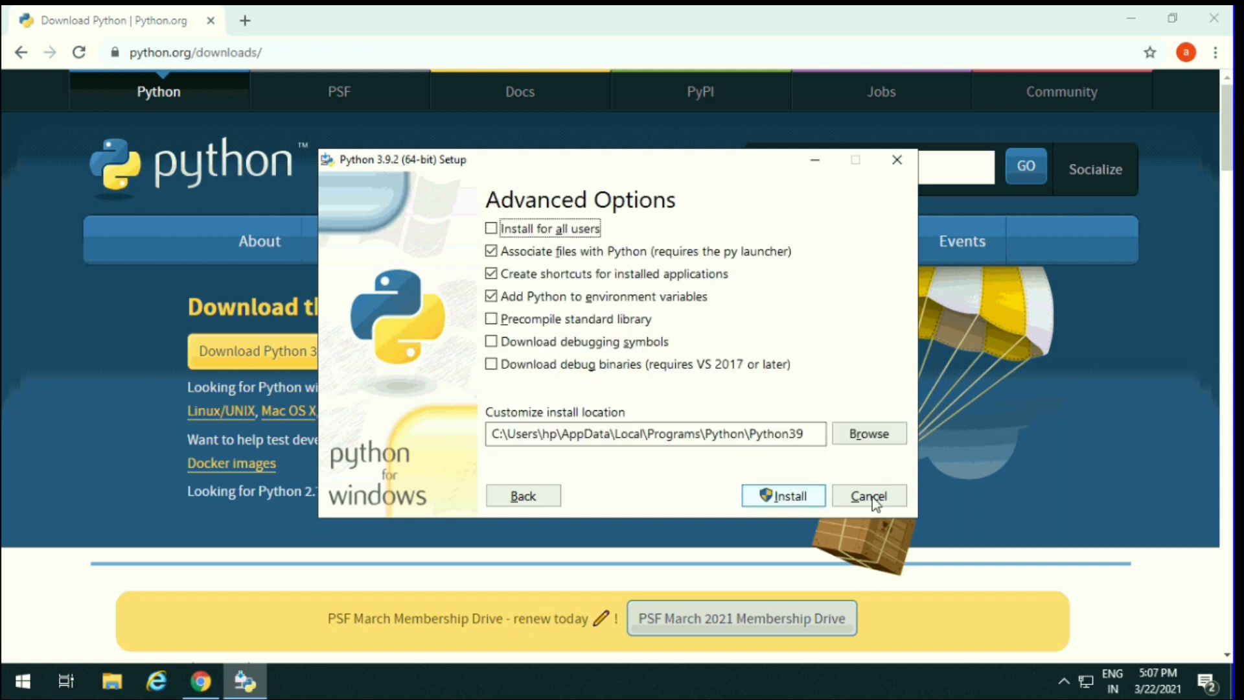
{"action": "mouse_move", "coordinate": [515, 238]}
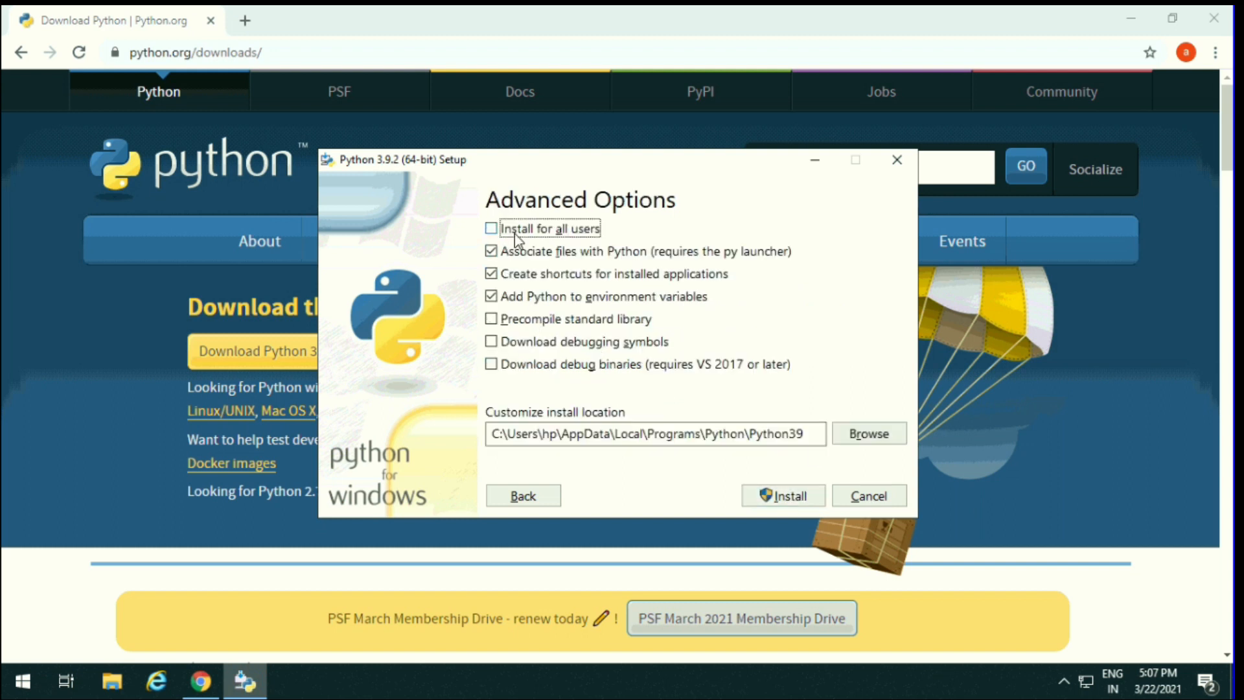
{"action": "mouse_move", "coordinate": [520, 240]}
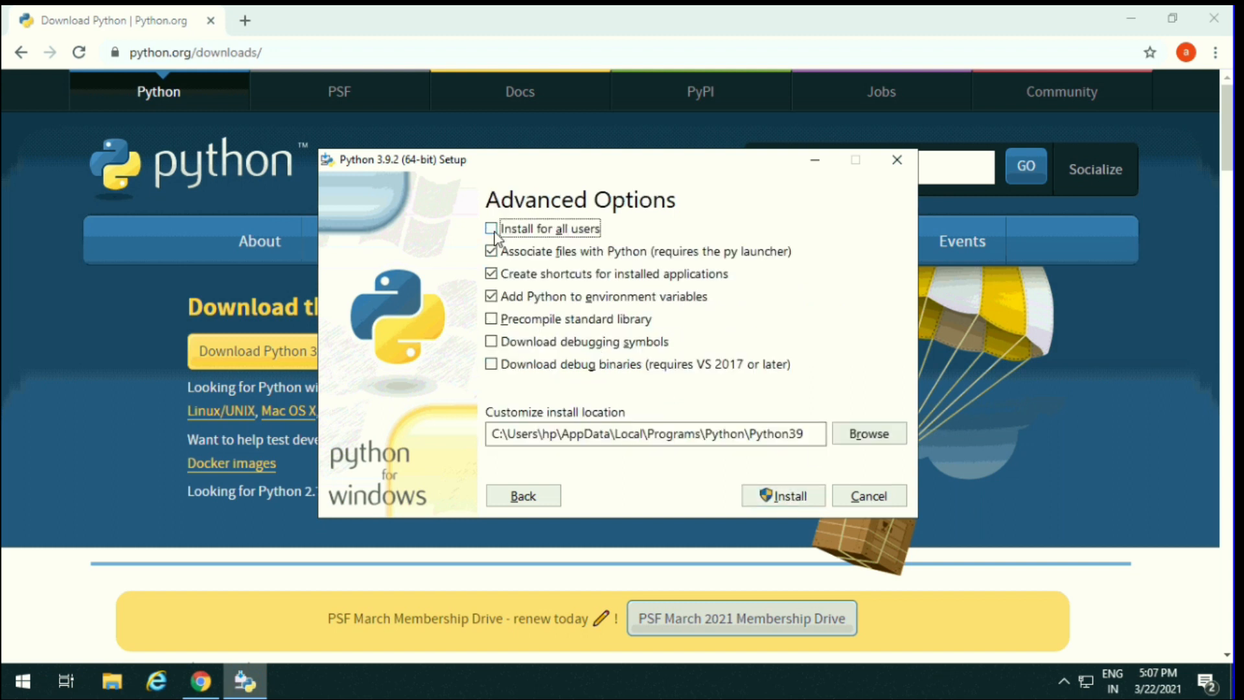
{"action": "left_click", "coordinate": [491, 229]}
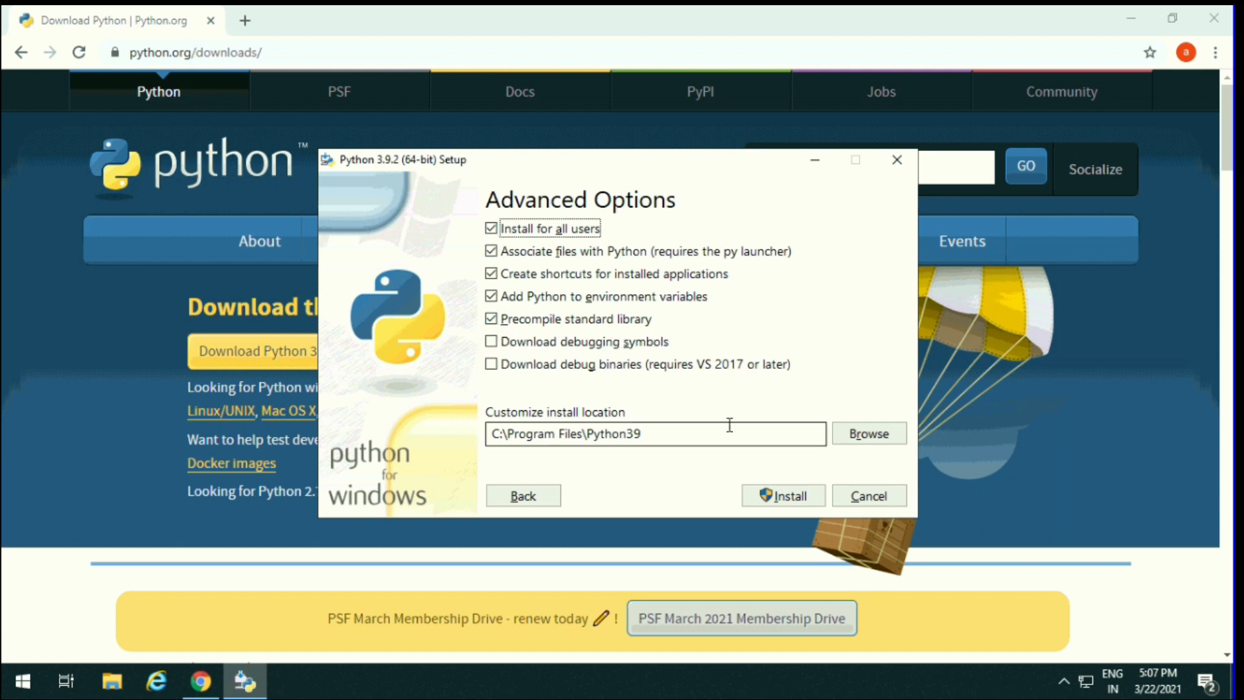
{"action": "left_click", "coordinate": [782, 495]}
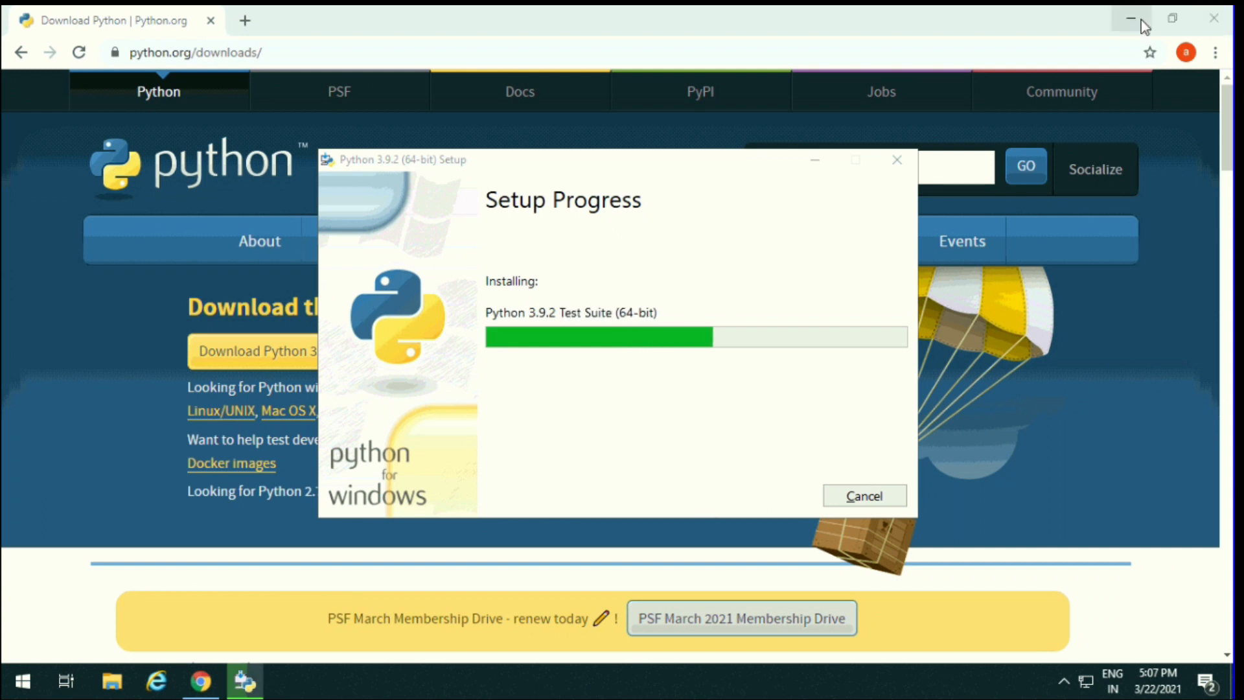
Minimize Chrome, wait for 'Setup was successful', and close the installer
{"action": "left_click", "coordinate": [1130, 18]}
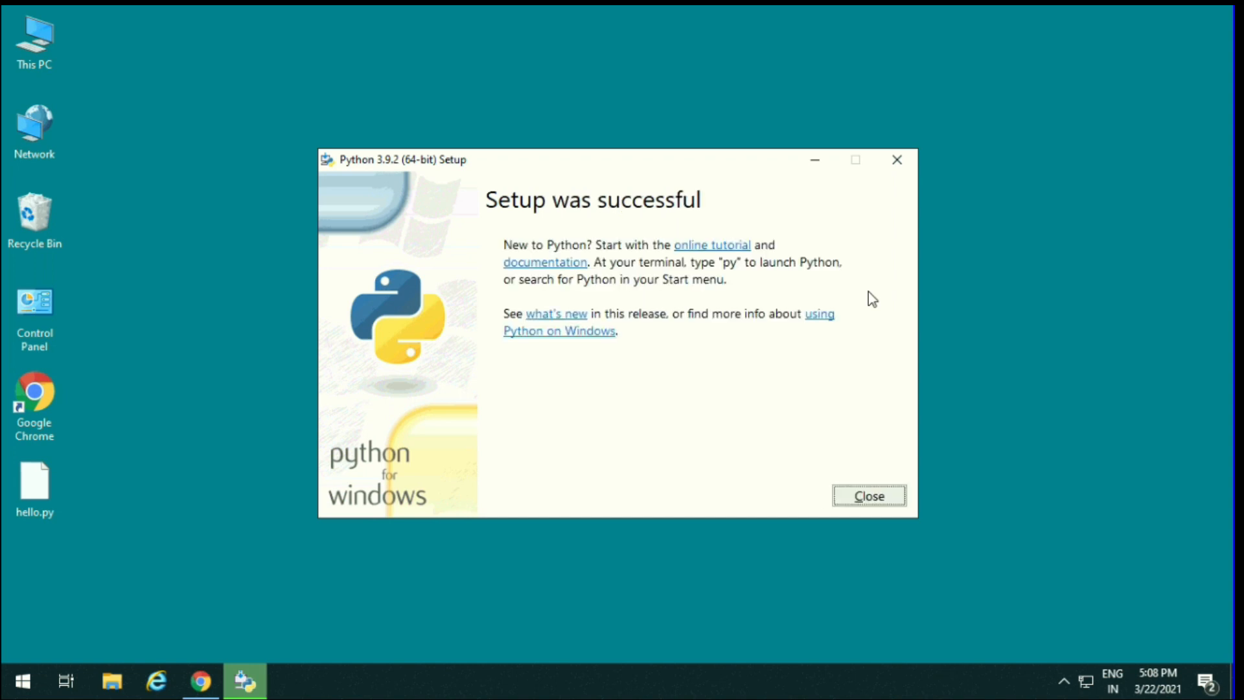
{"action": "mouse_move", "coordinate": [568, 317]}
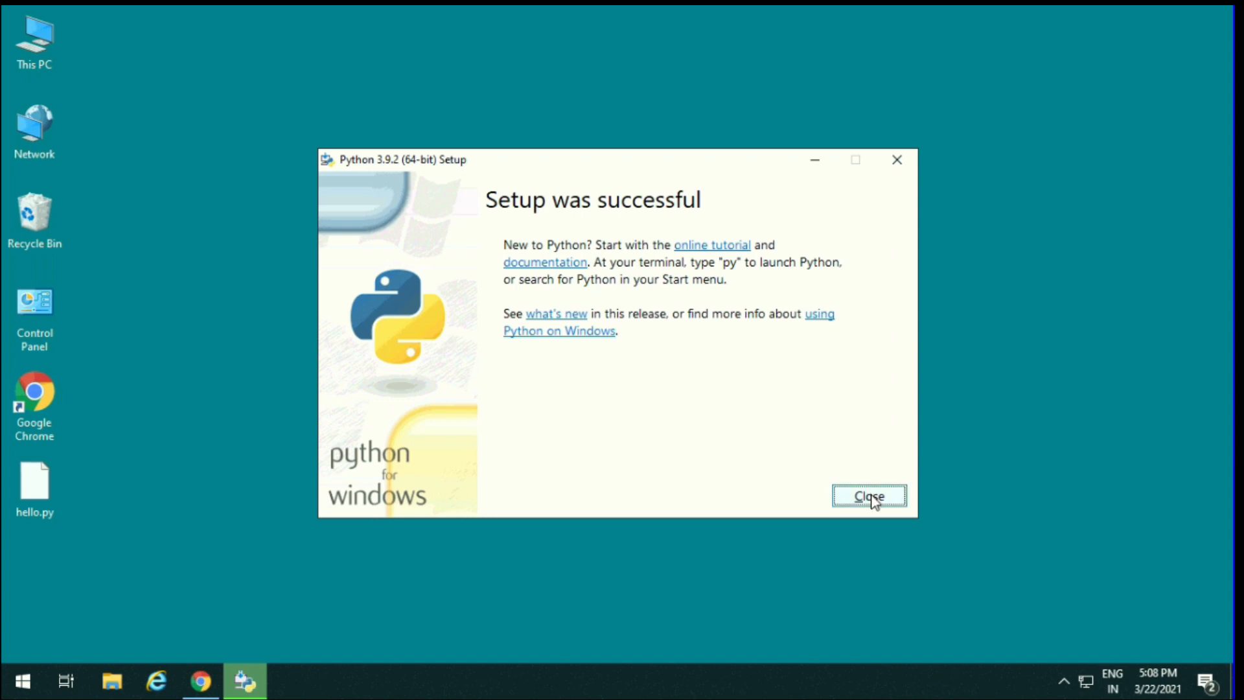
{"action": "left_click", "coordinate": [868, 496]}
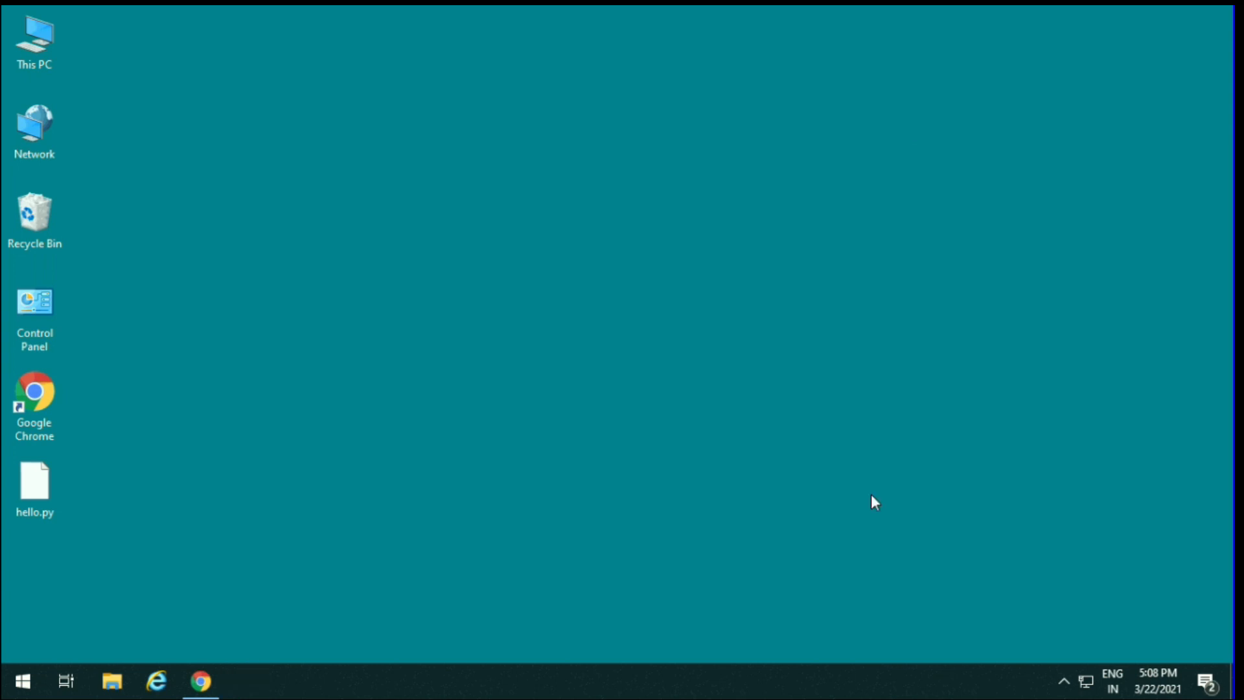
Open the Start menu to find IDLE (Python 3.9 64-bit) under Recently added
{"action": "left_click", "coordinate": [22, 681]}
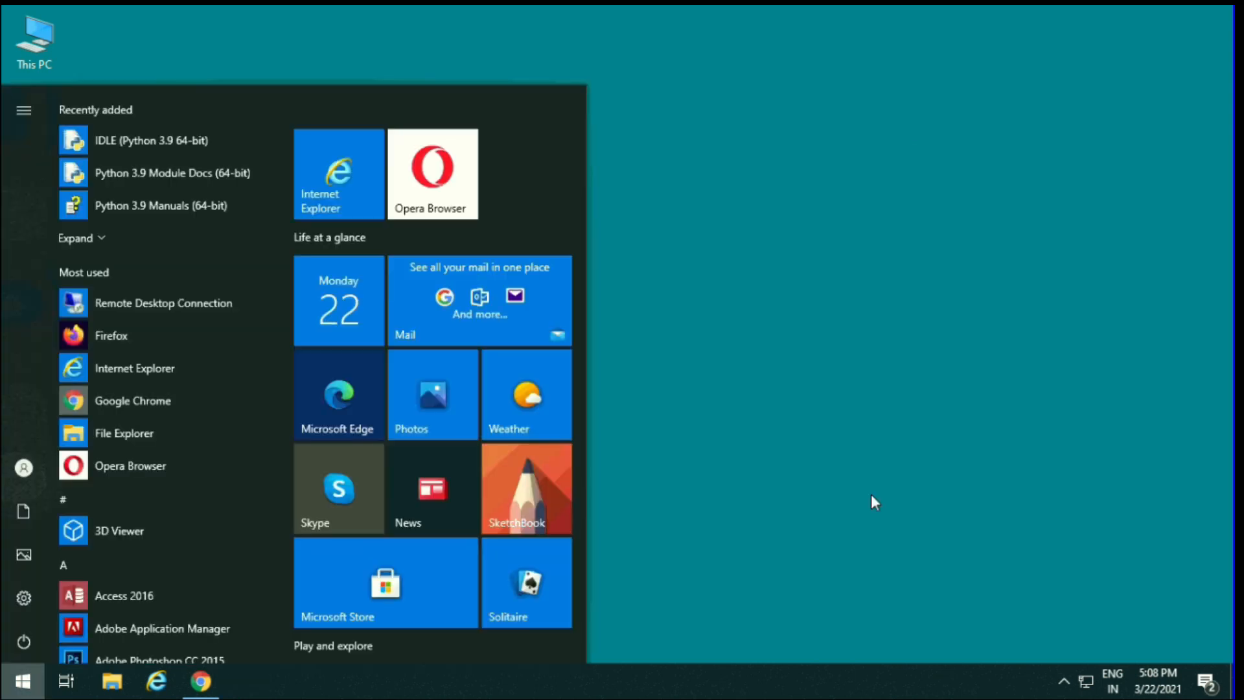
{"action": "mouse_move", "coordinate": [191, 140]}
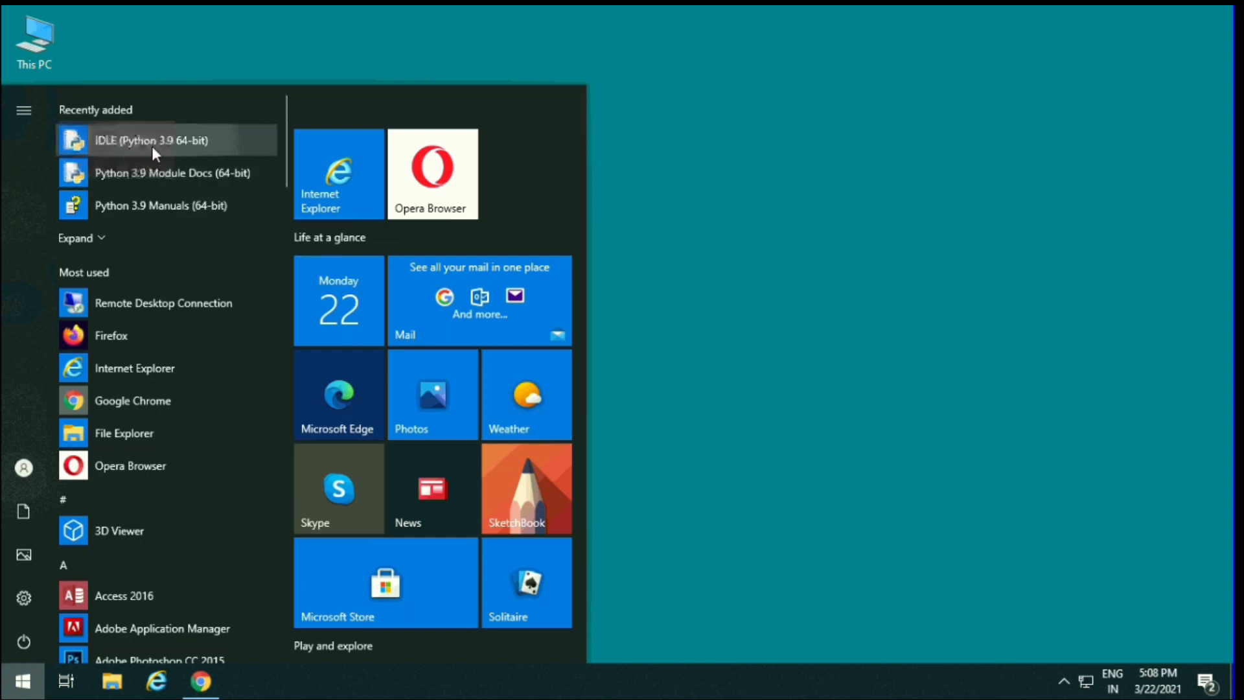
{"action": "mouse_move", "coordinate": [205, 156]}
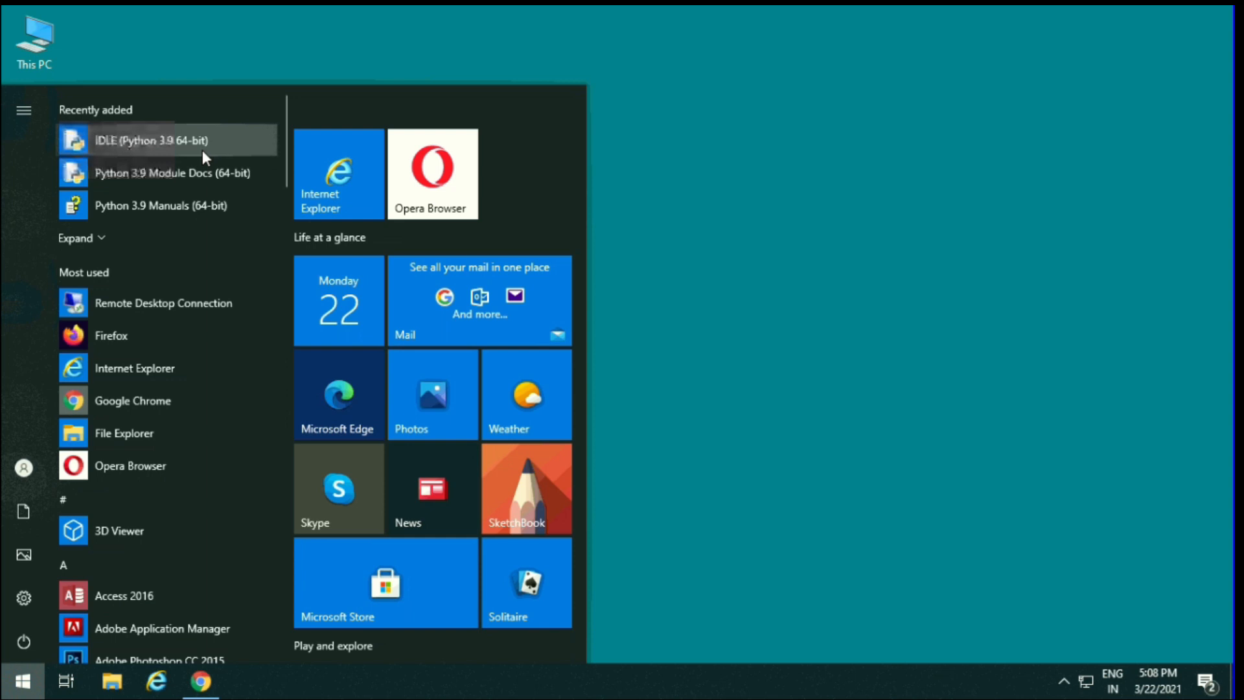
{"action": "mouse_move", "coordinate": [135, 237]}
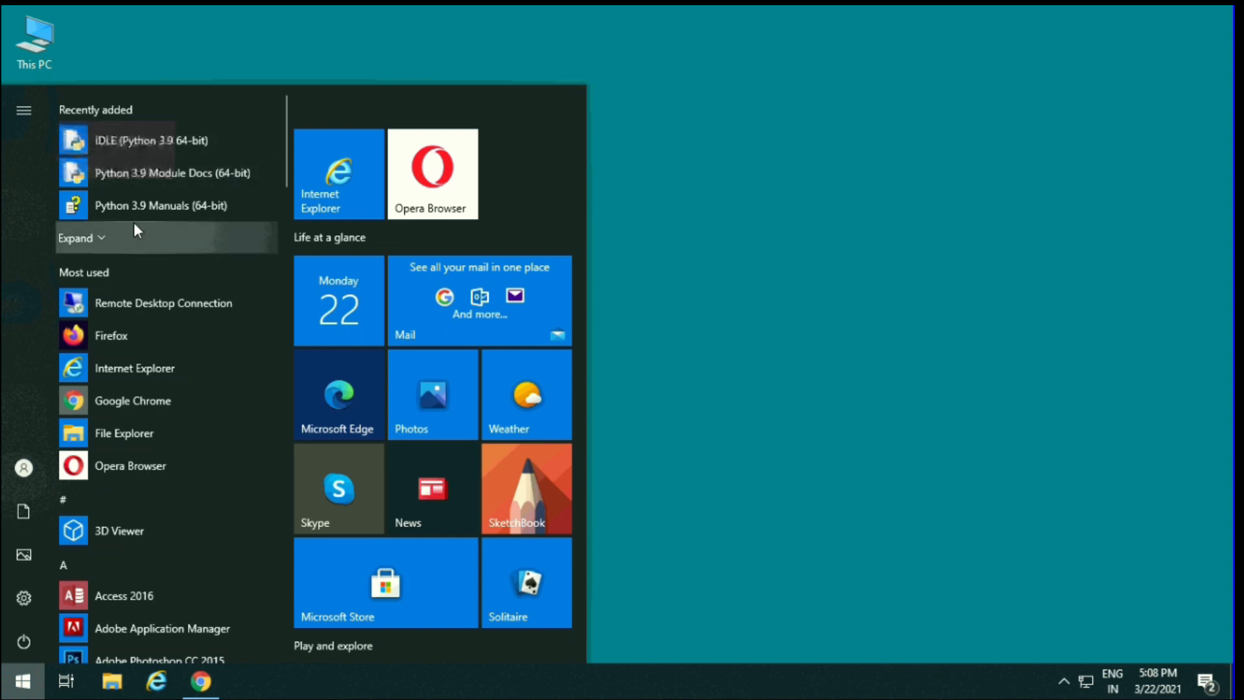
{"action": "mouse_move", "coordinate": [153, 219]}
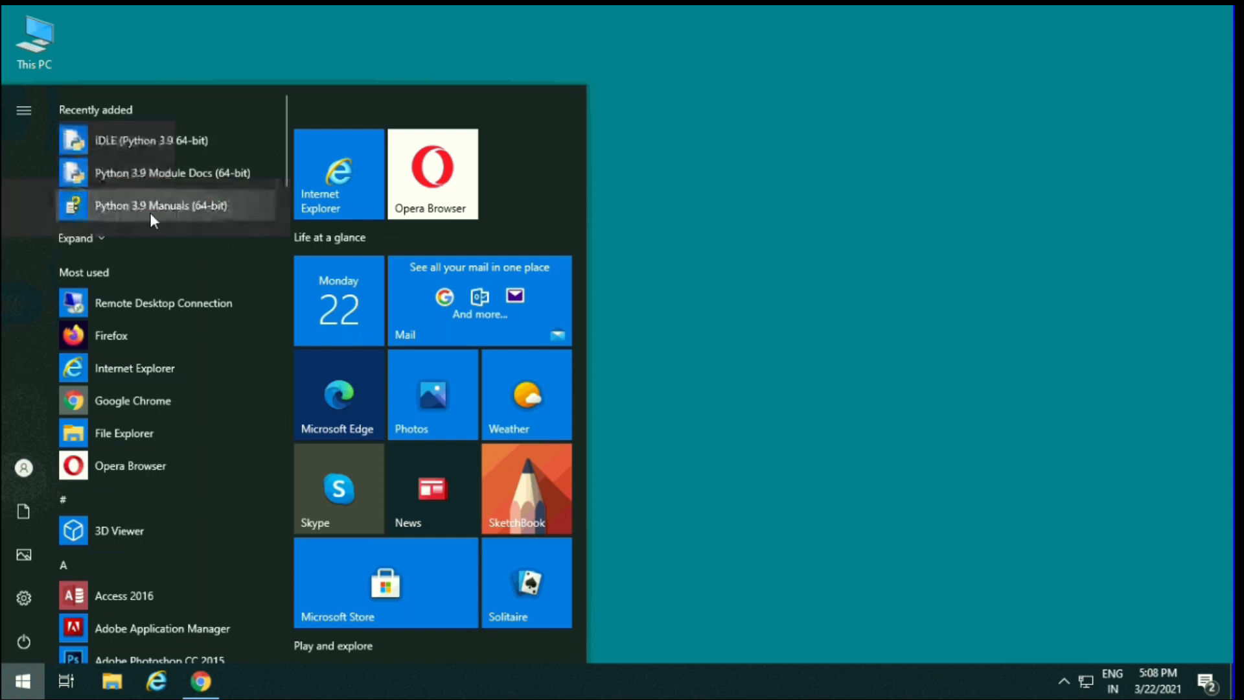
{"action": "mouse_move", "coordinate": [200, 201]}
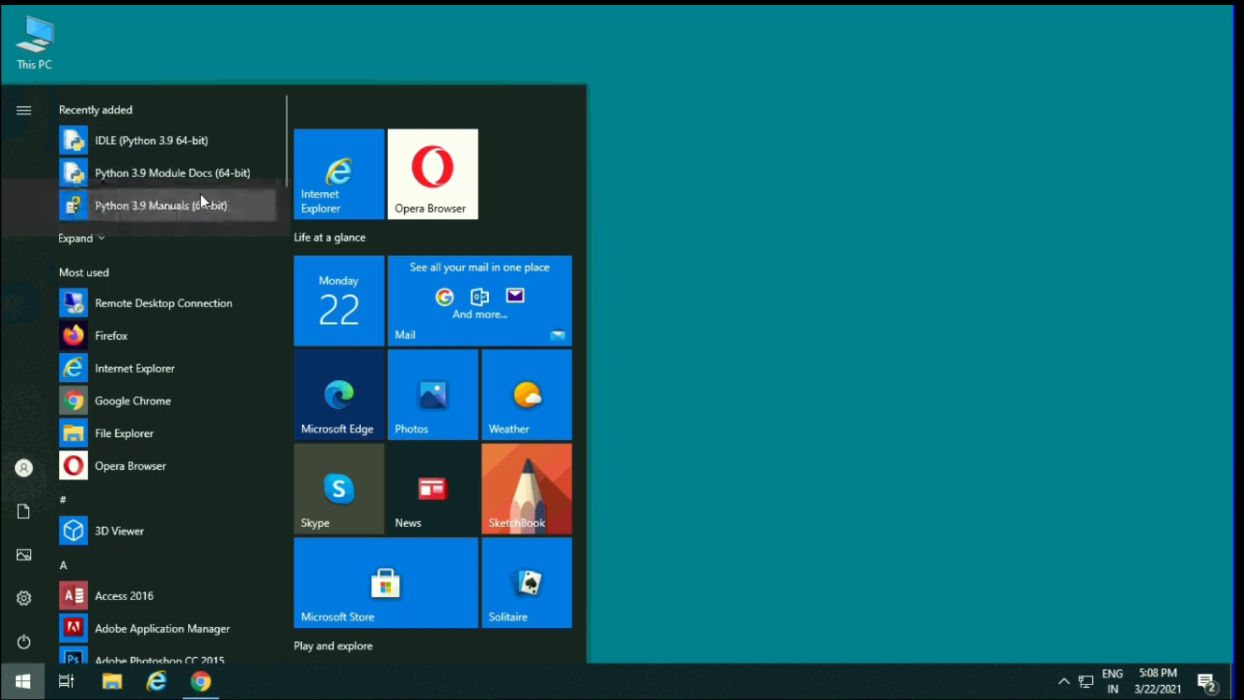
{"action": "mouse_move", "coordinate": [151, 140]}
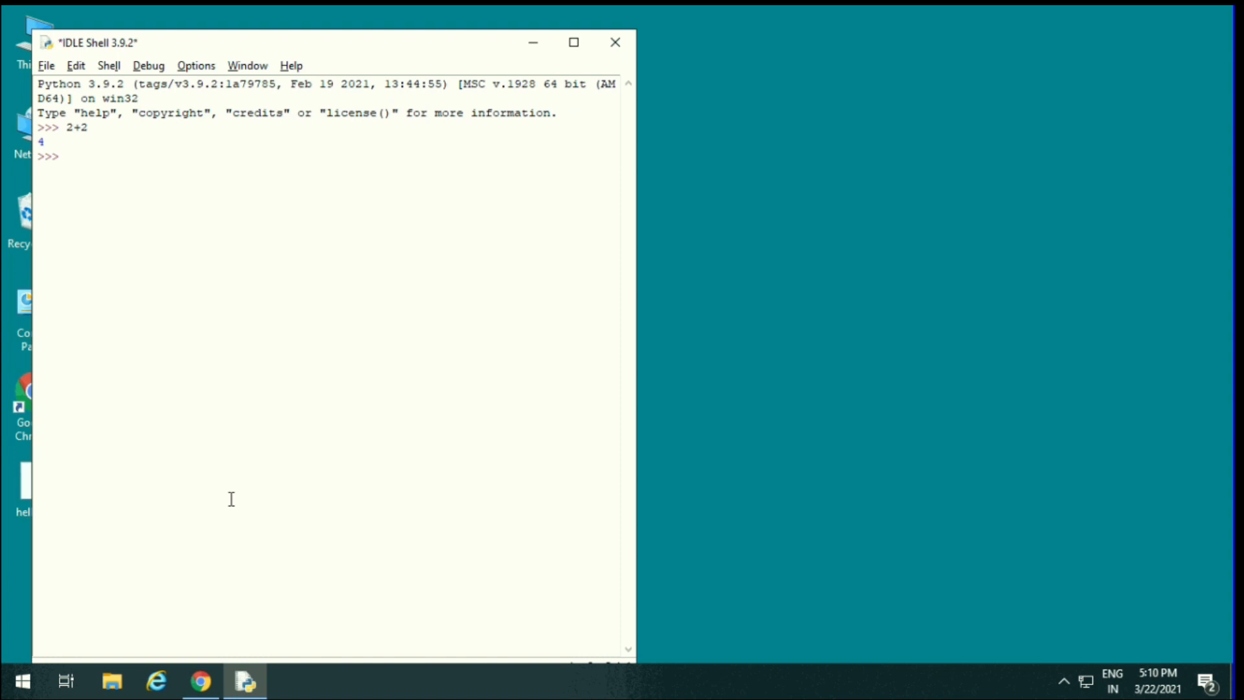
Enter print("Hello") at the IDLE Shell >>> prompt so it outputs Hello
{"action": "type", "text": "pri"}
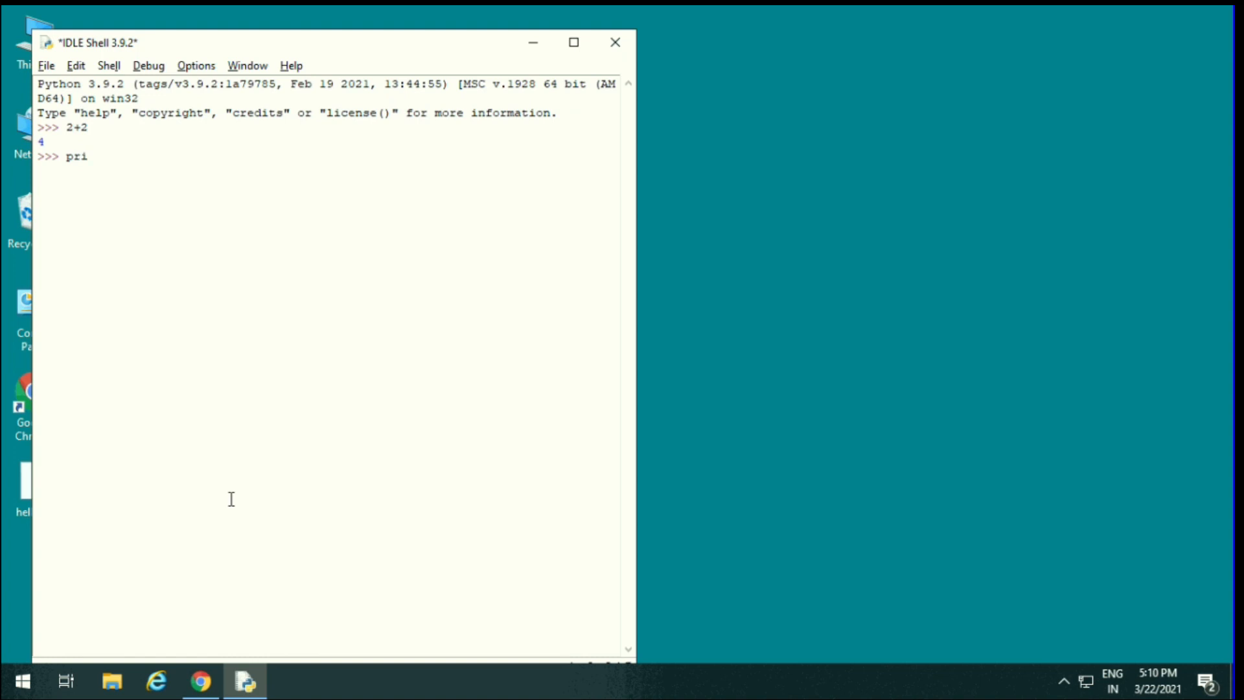
{"action": "type", "text": "nt("}
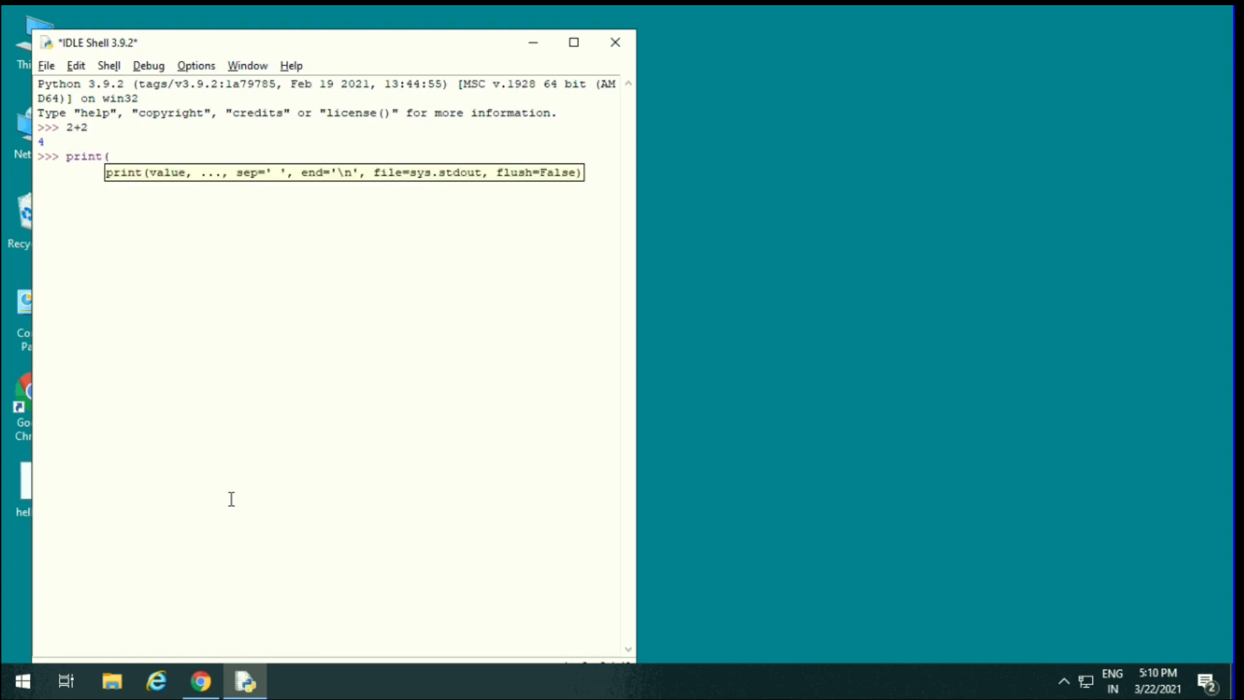
{"action": "type", "text": "\"H"}
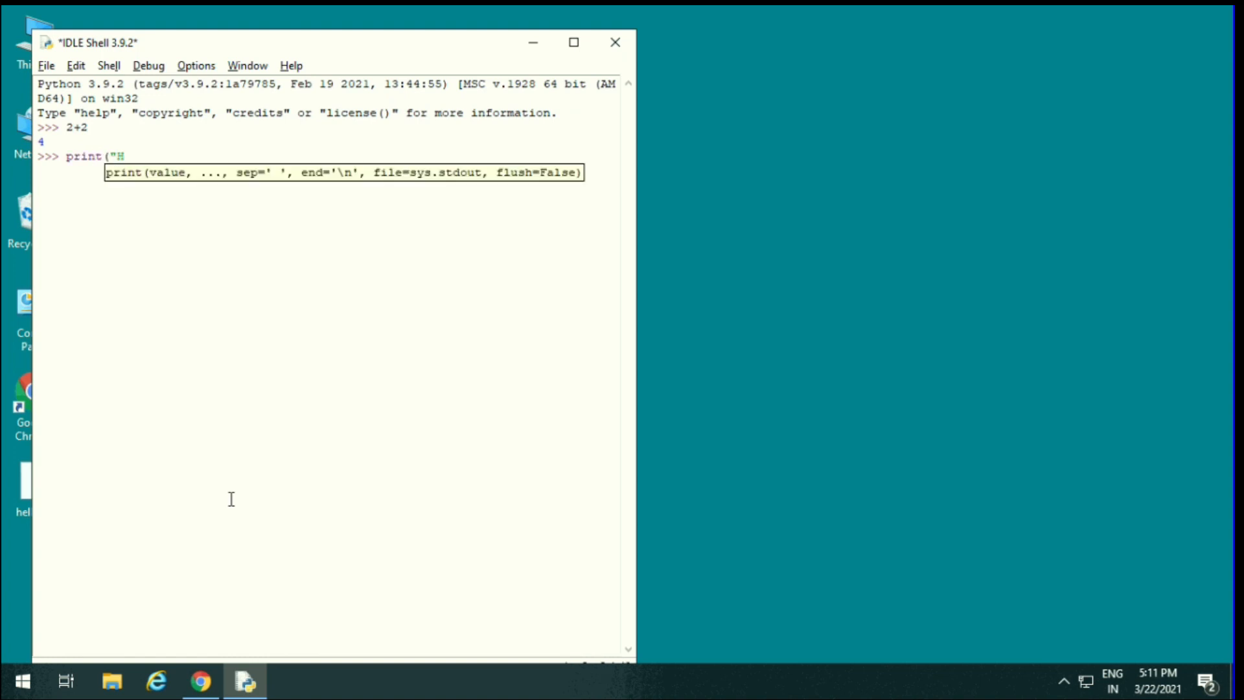
{"action": "type", "text": "ello"}
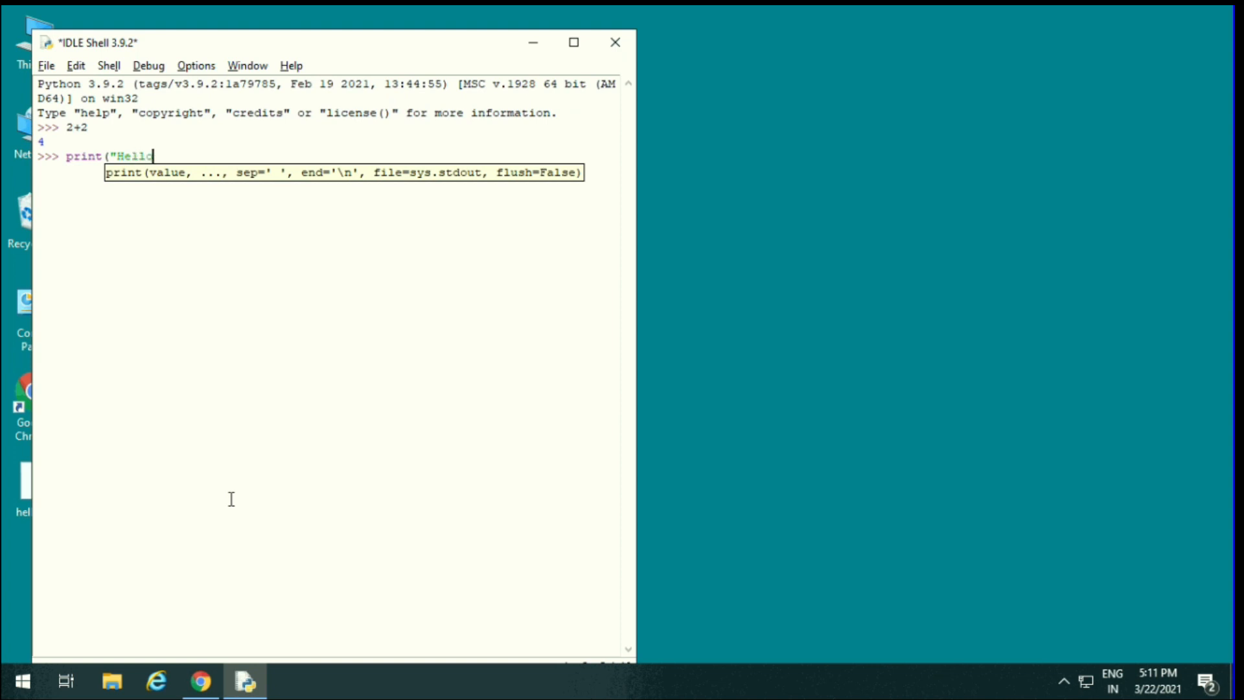
{"action": "key", "text": "Return"}
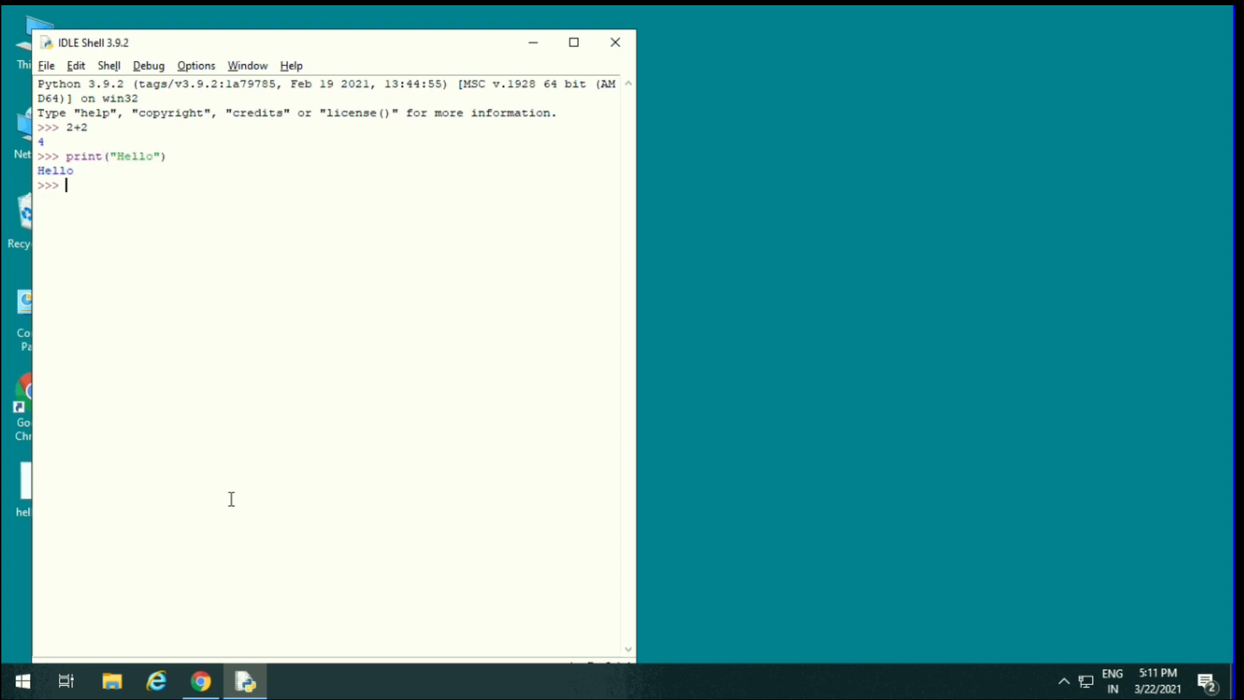
{"action": "mouse_move", "coordinate": [86, 239]}
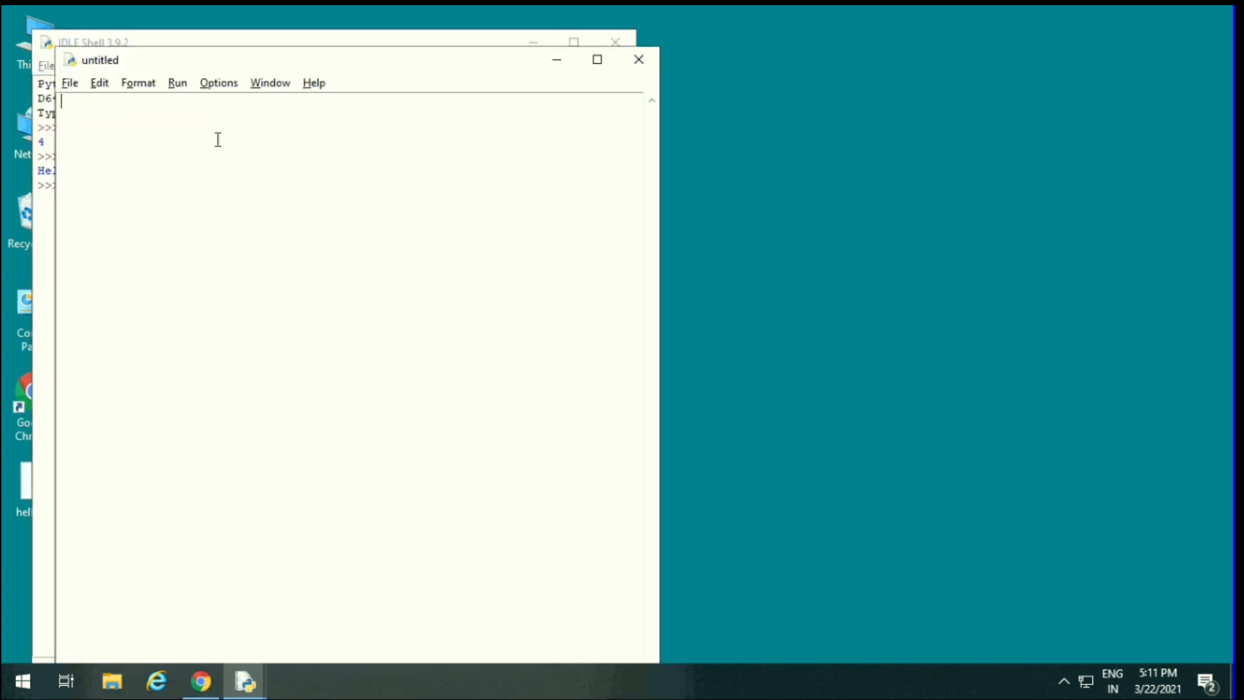
{"action": "mouse_move", "coordinate": [213, 193]}
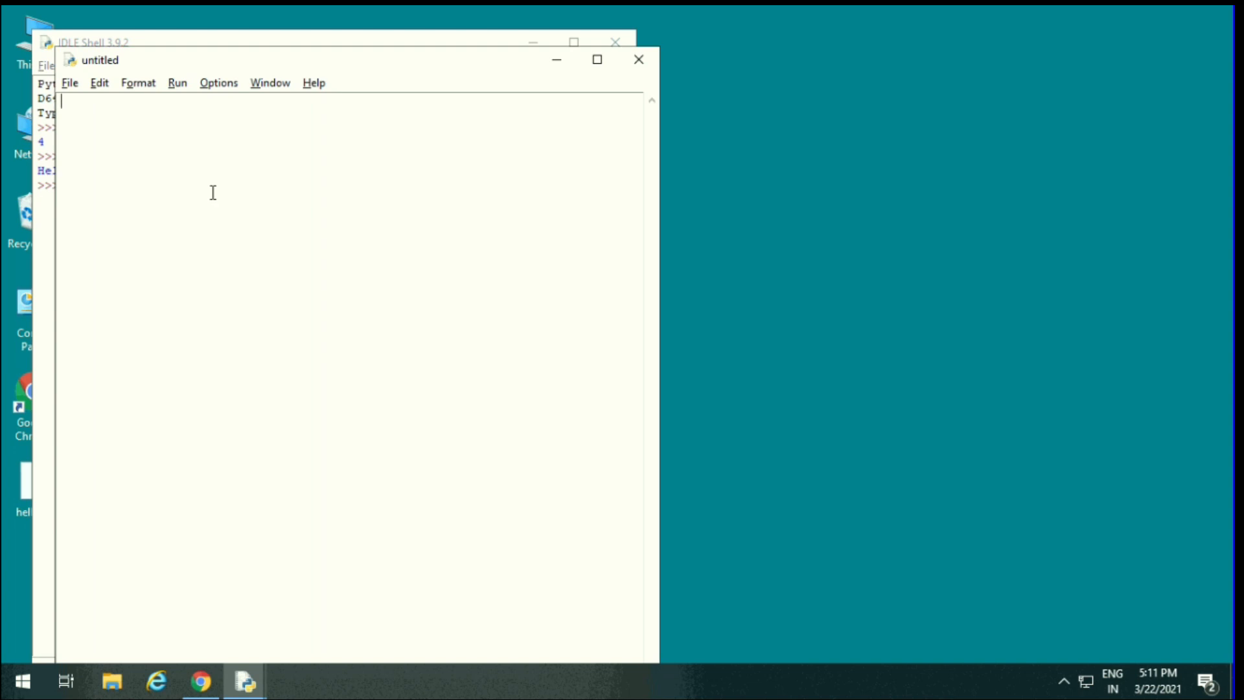
Write print("Hello") in the untitled editor window, fixing a mistyped start
{"action": "type", "text": "Pr"}
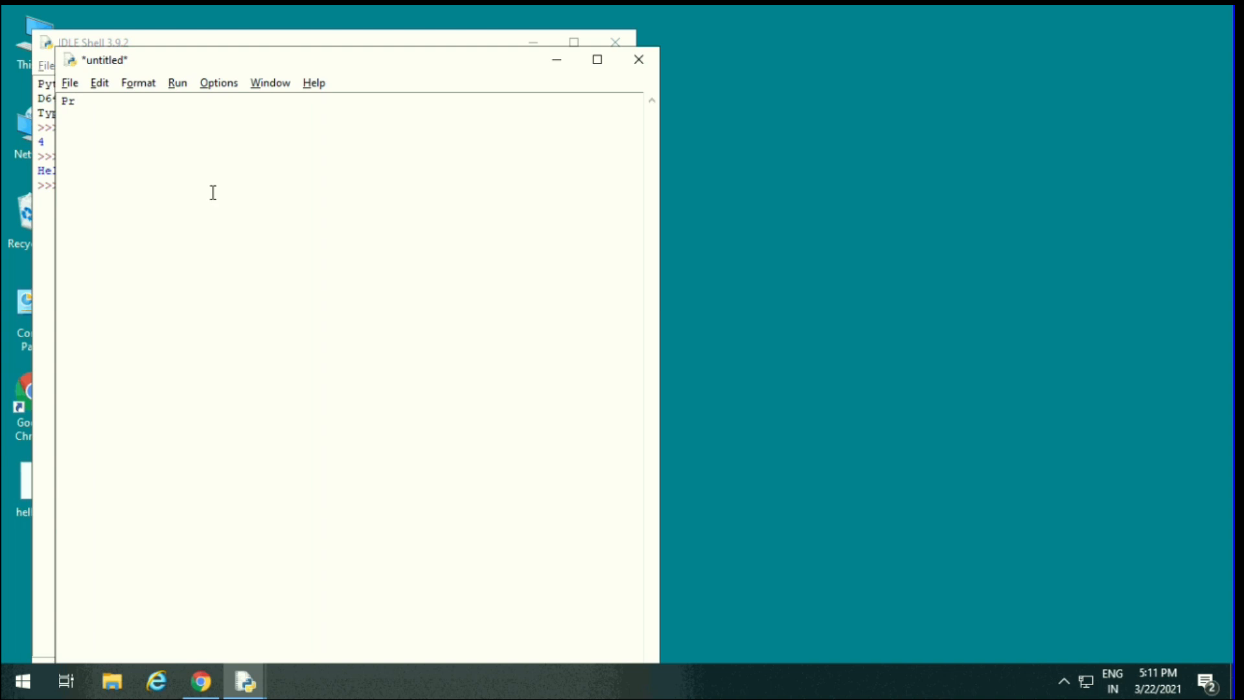
{"action": "key", "text": "BackSpace"}
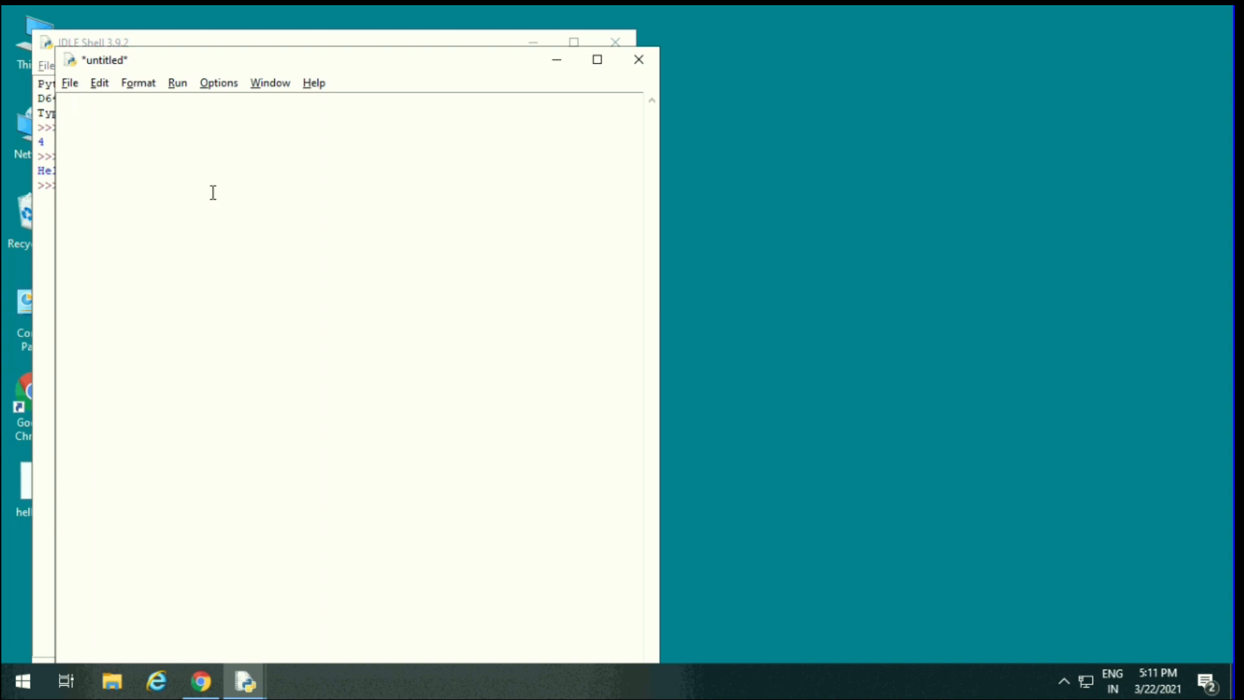
{"action": "type", "text": "print"}
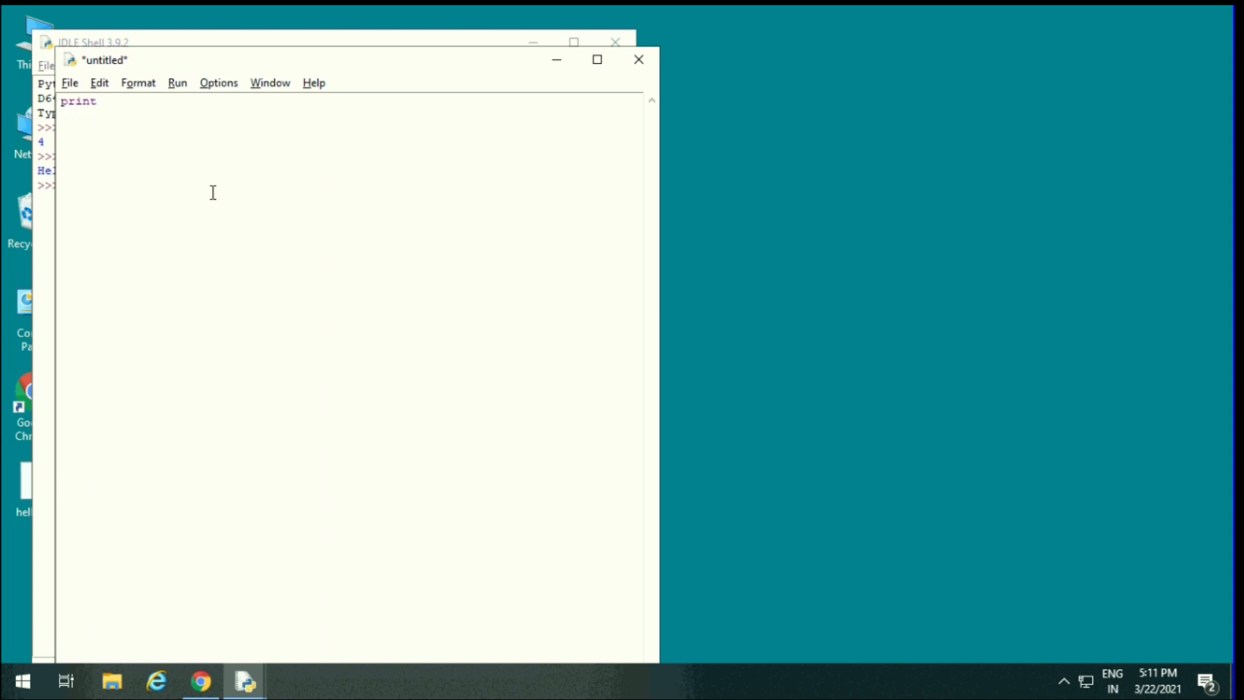
{"action": "type", "text": "("}
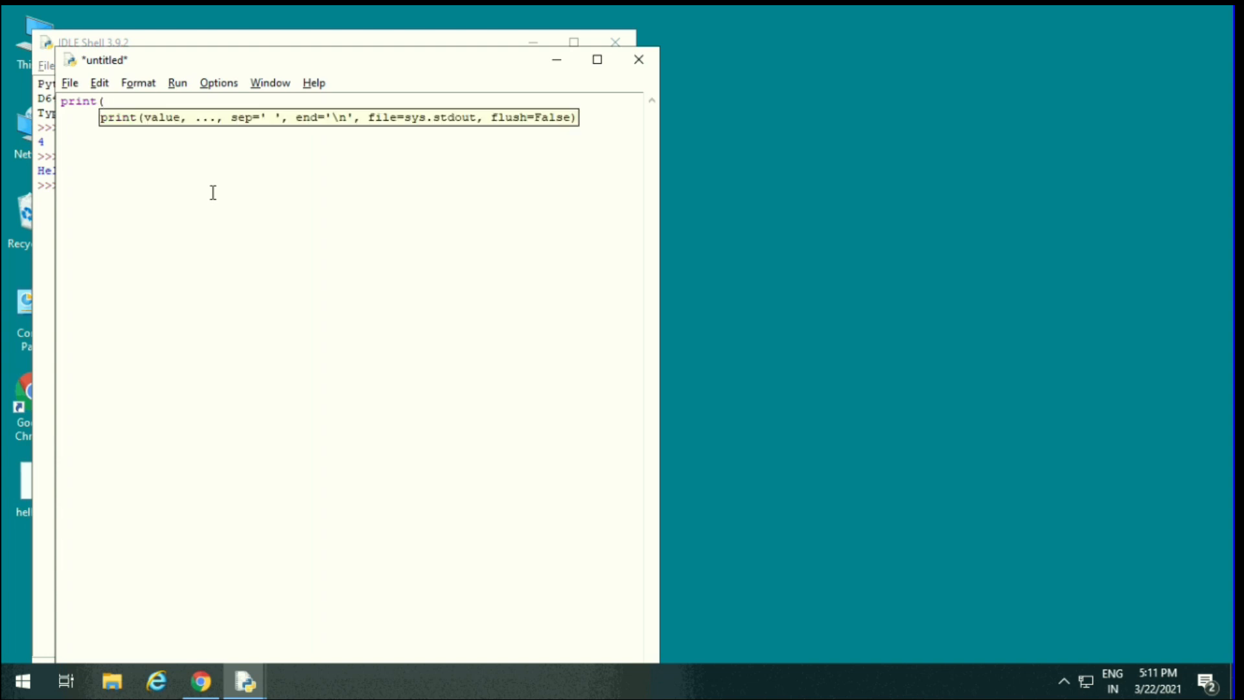
{"action": "type", "text": "\"\""}
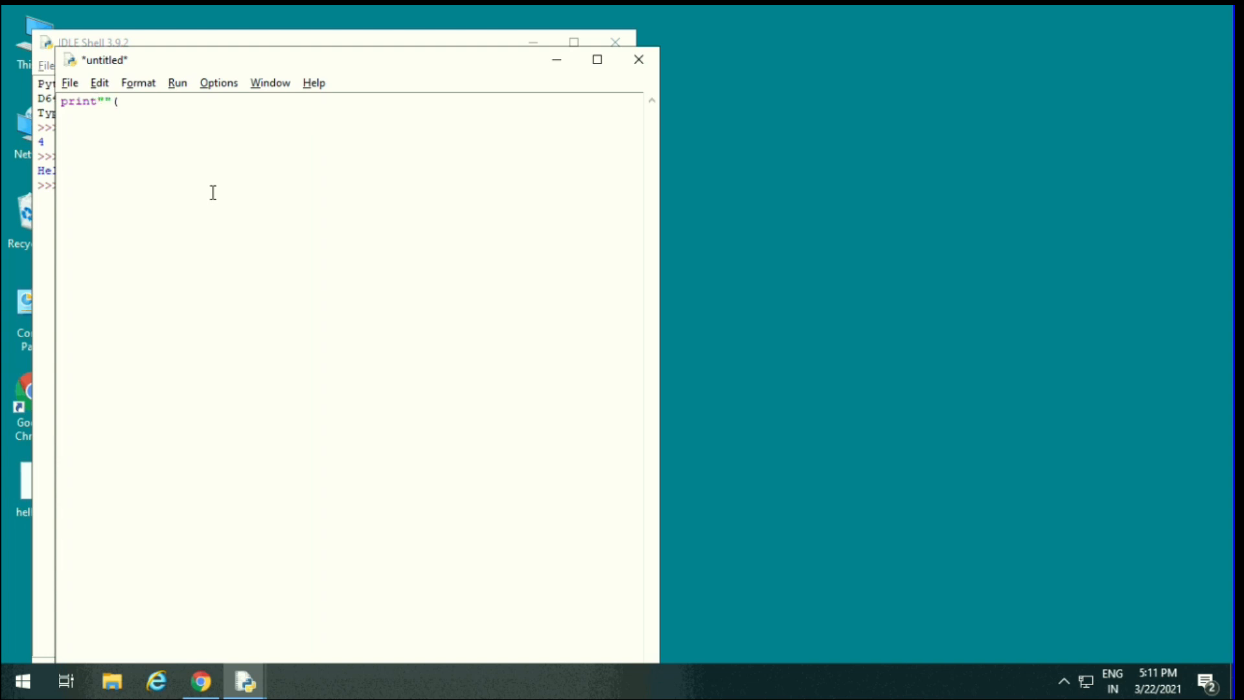
{"action": "type", "text": "("}
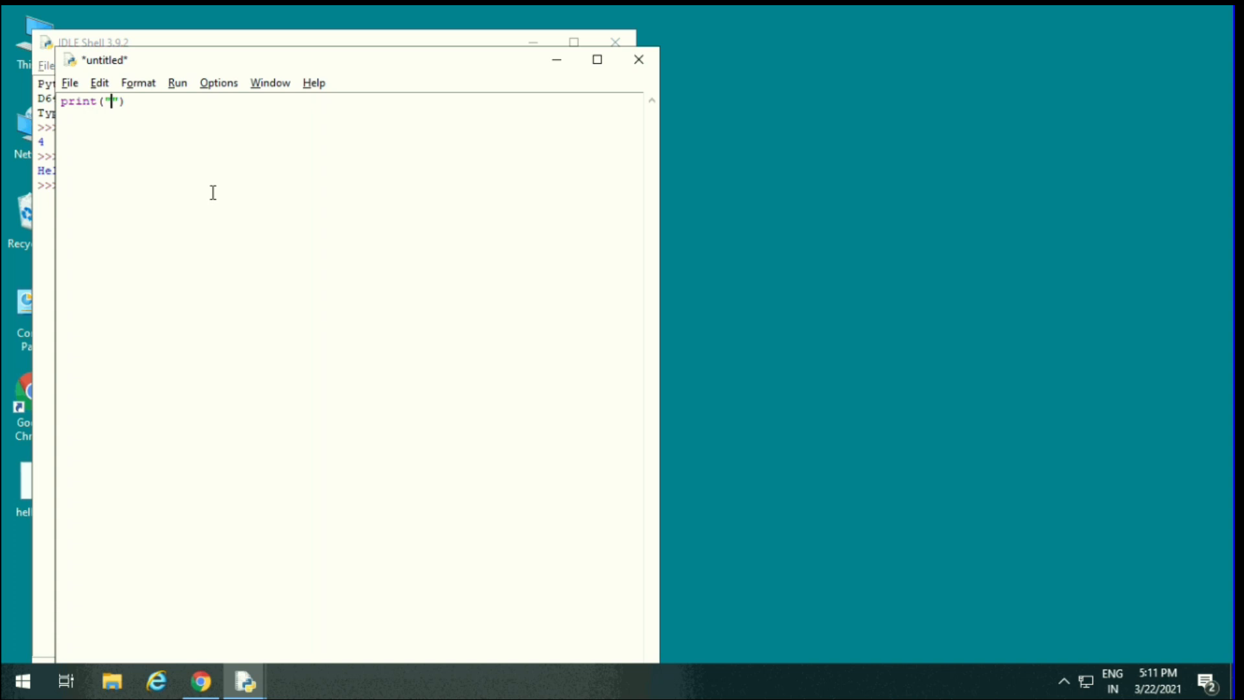
{"action": "type", "text": "Hello"}
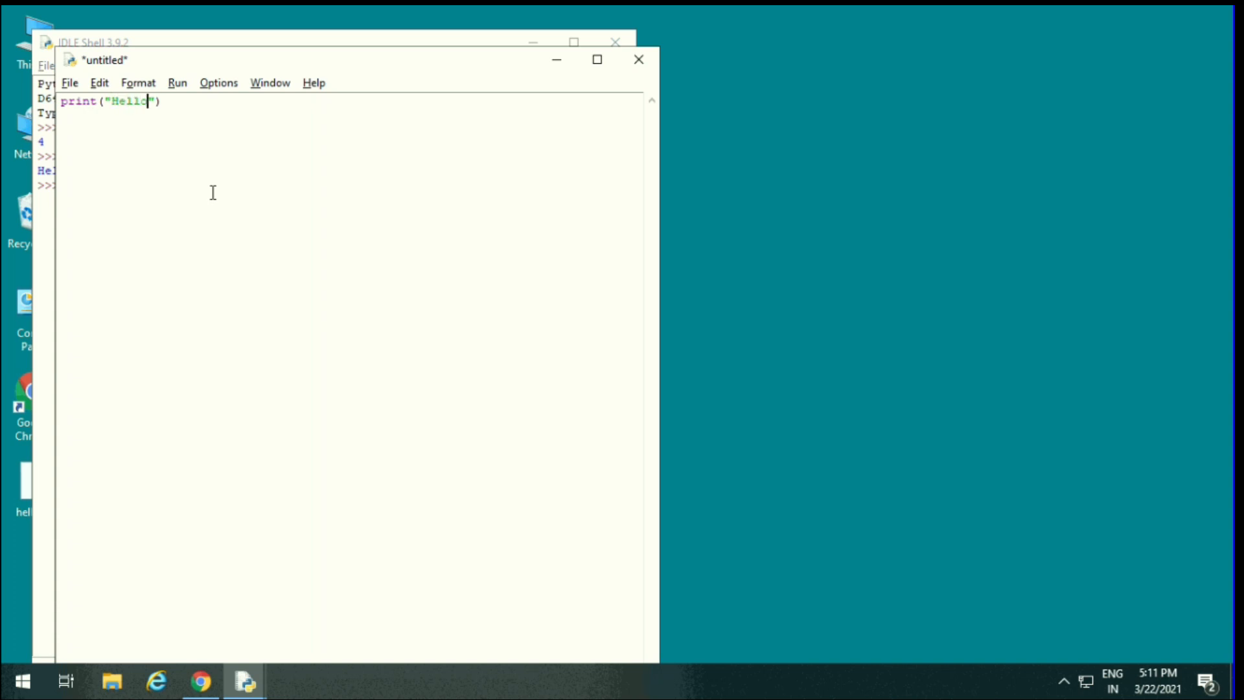
{"action": "left_click", "coordinate": [69, 83]}
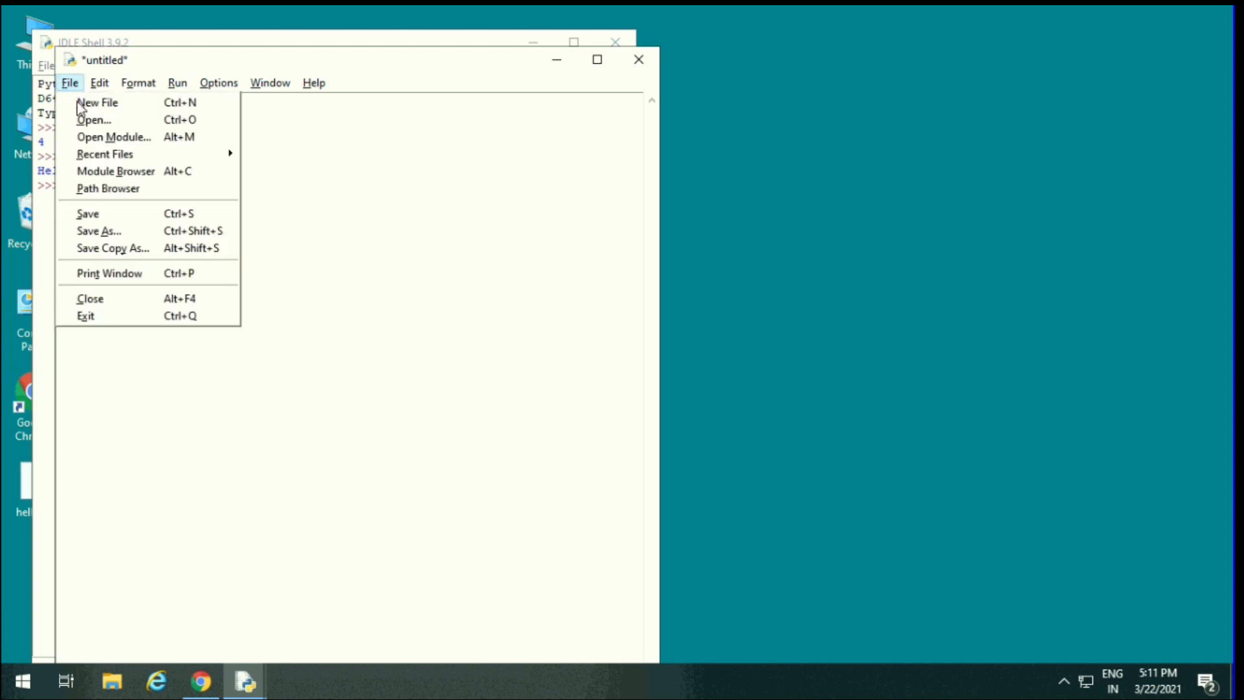
{"action": "mouse_move", "coordinate": [88, 213]}
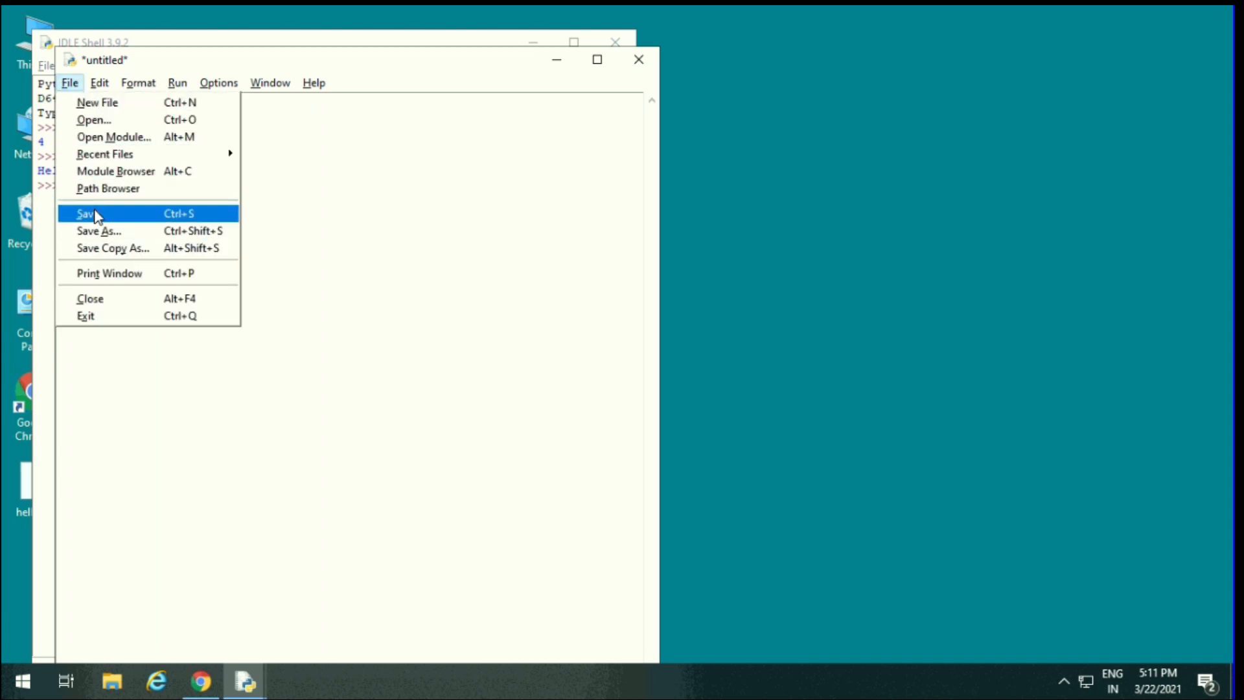
Save the script under the name hello1.py in the Desktop folder
{"action": "left_click", "coordinate": [86, 213]}
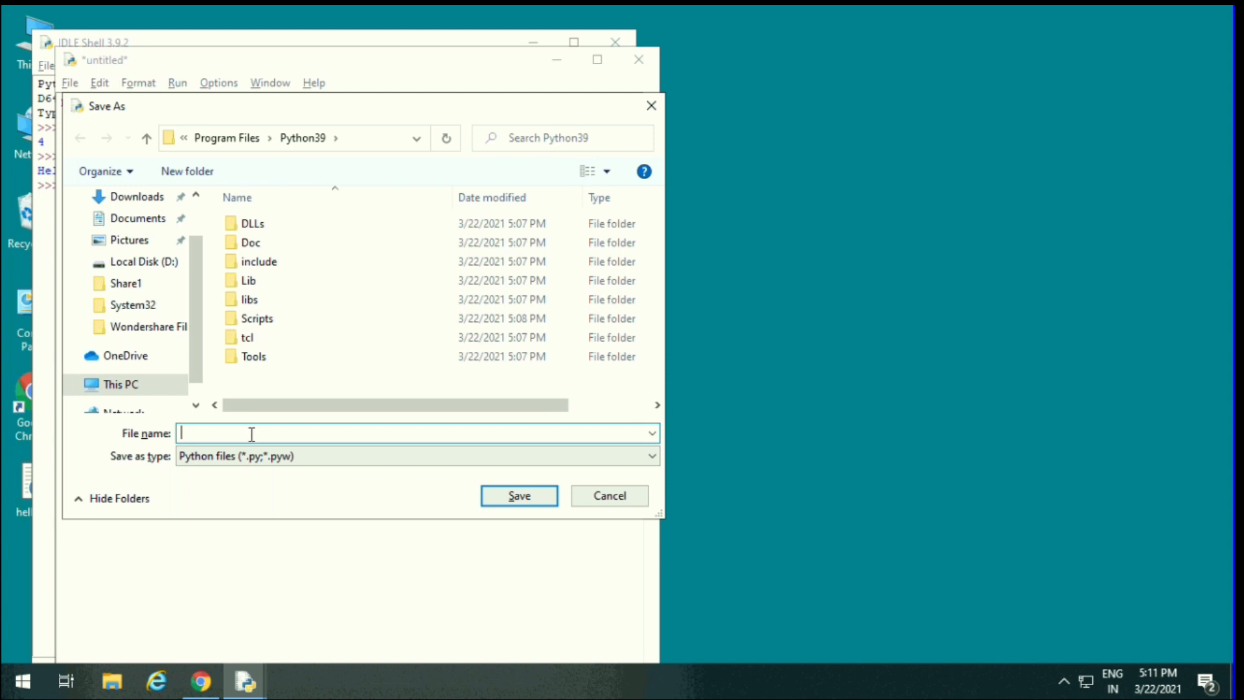
{"action": "type", "text": "h"}
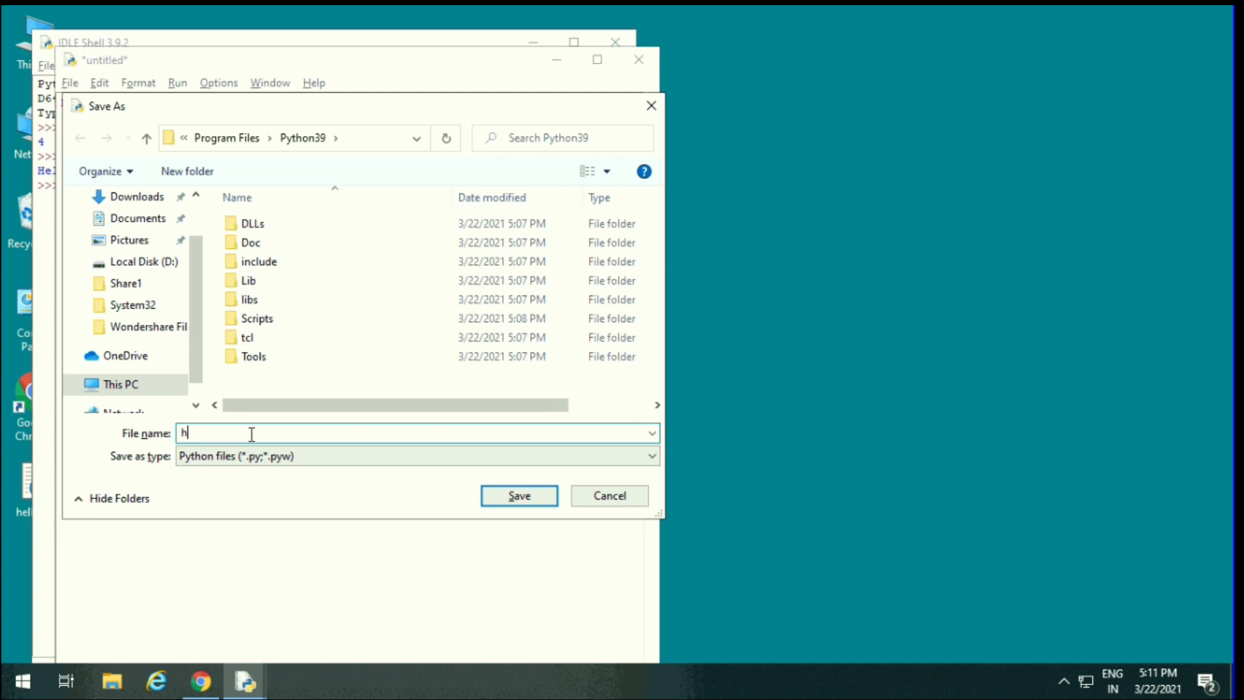
{"action": "type", "text": "ello"}
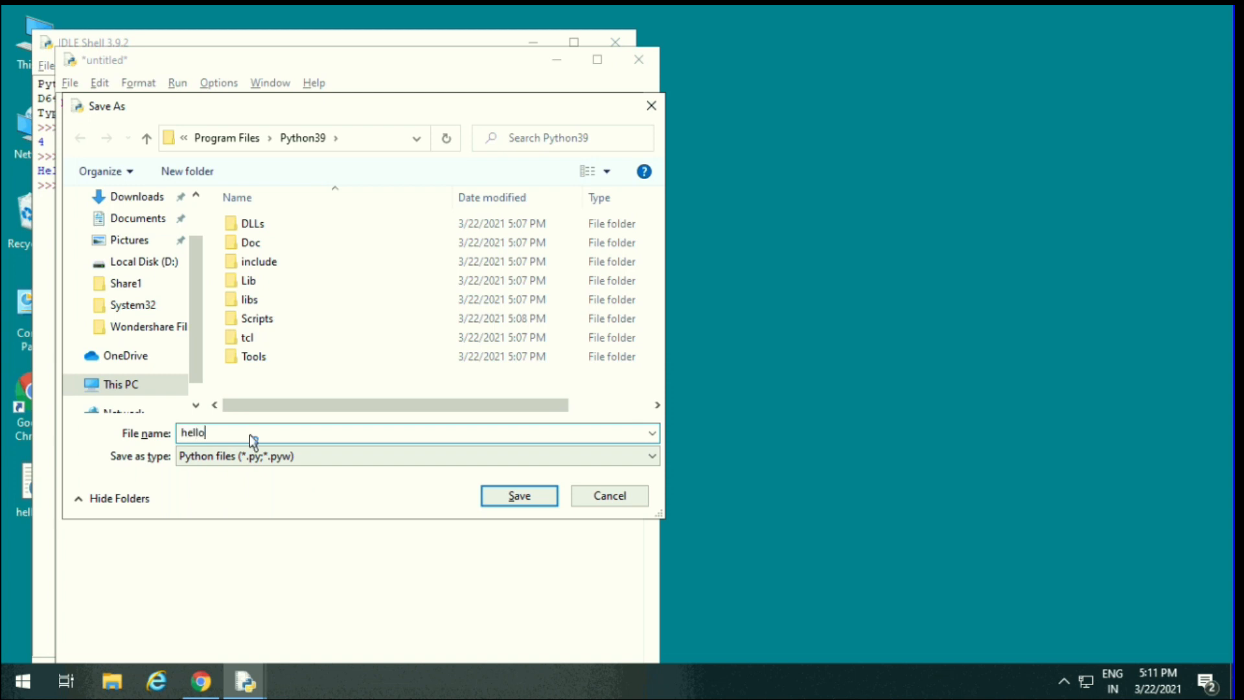
{"action": "type", "text": "1.py"}
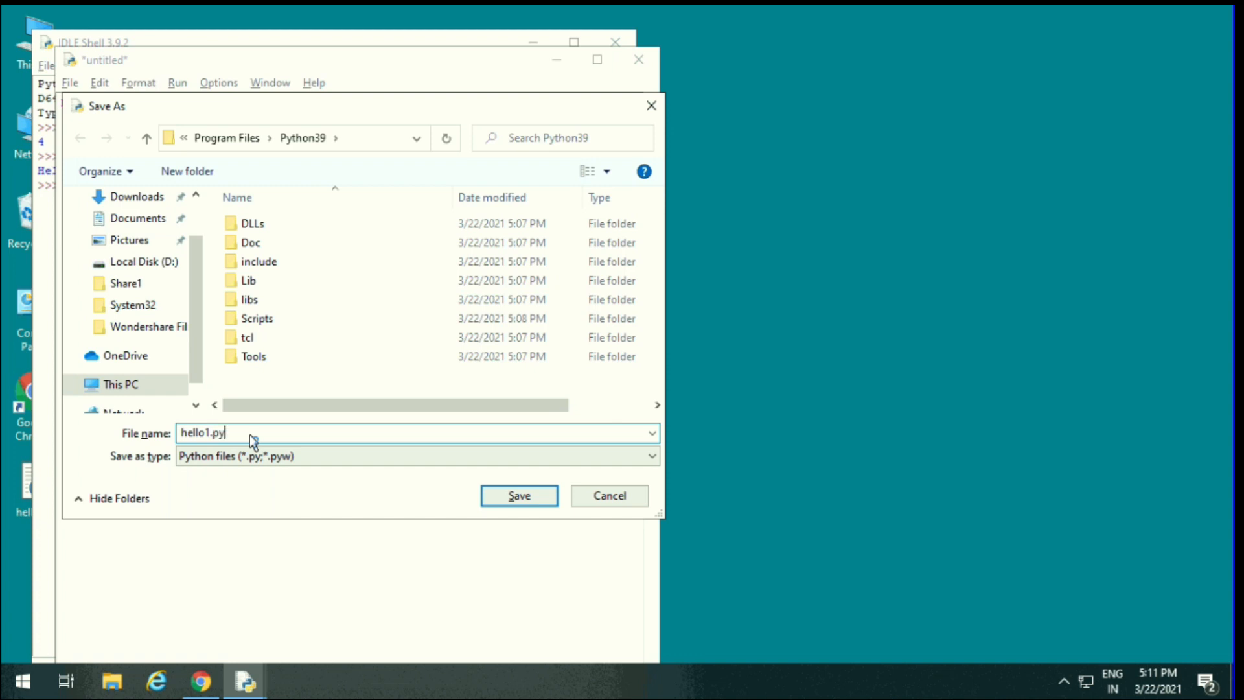
{"action": "mouse_move", "coordinate": [222, 448]}
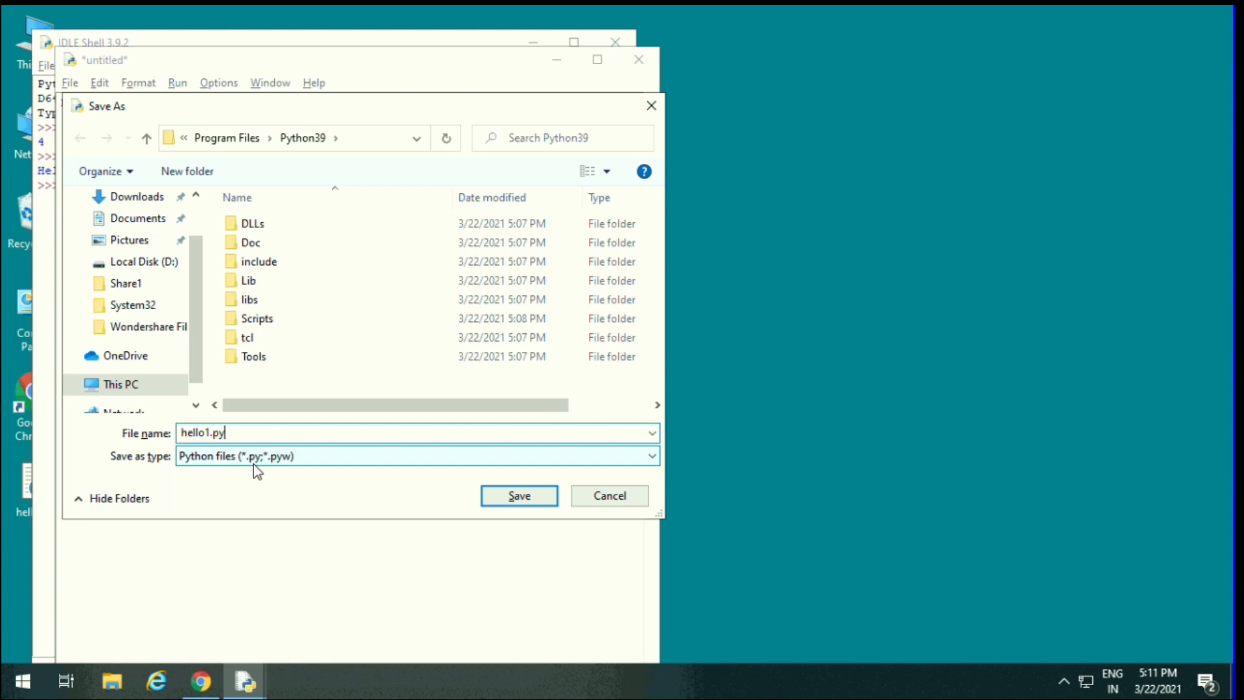
{"action": "mouse_move", "coordinate": [127, 327]}
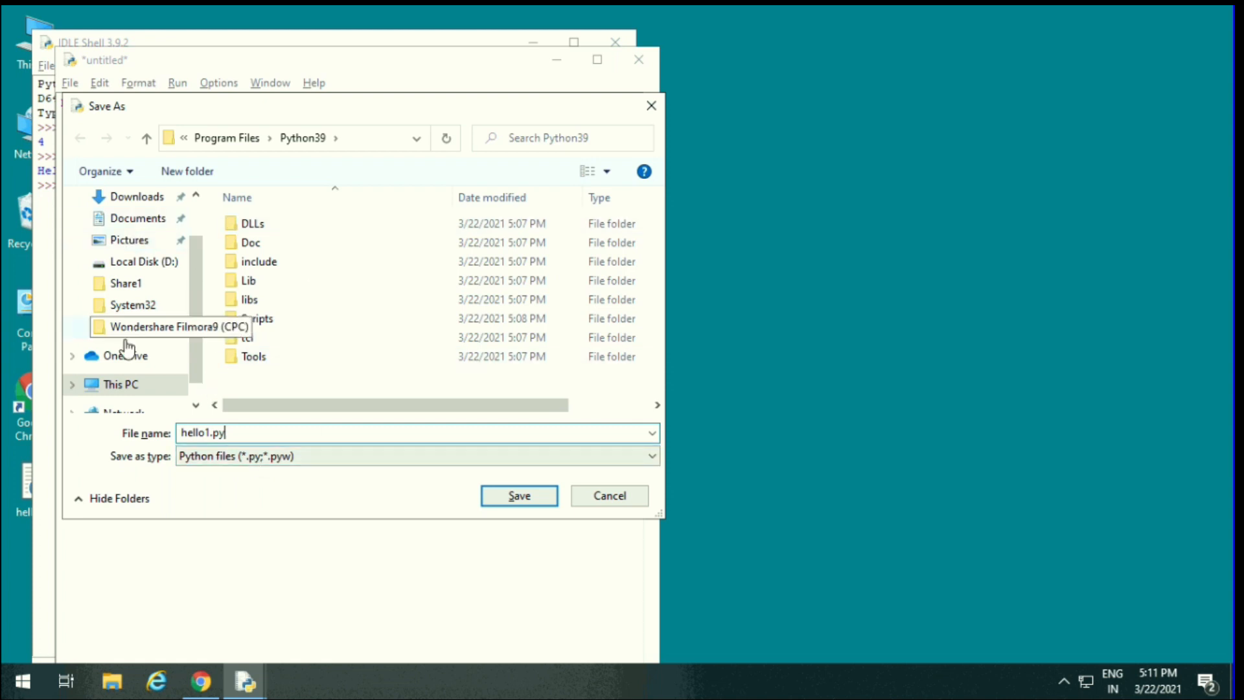
{"action": "scroll", "scroll_direction": "up", "scroll_amount": 3}
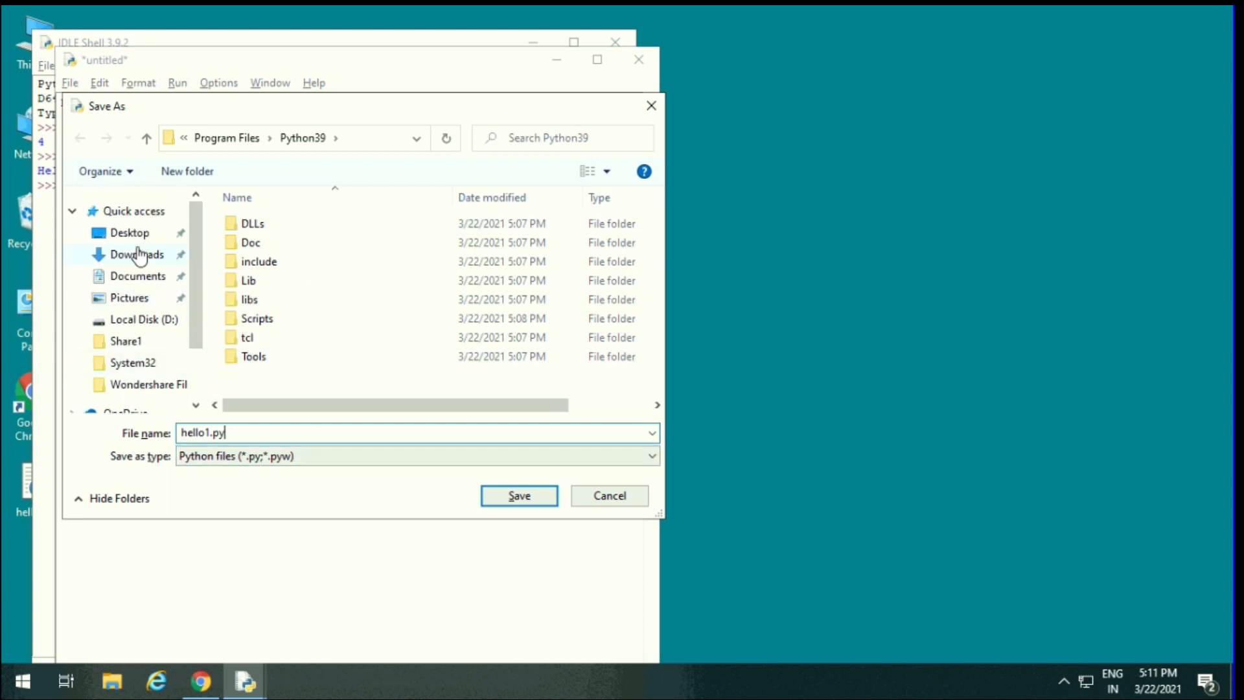
{"action": "left_click", "coordinate": [518, 495]}
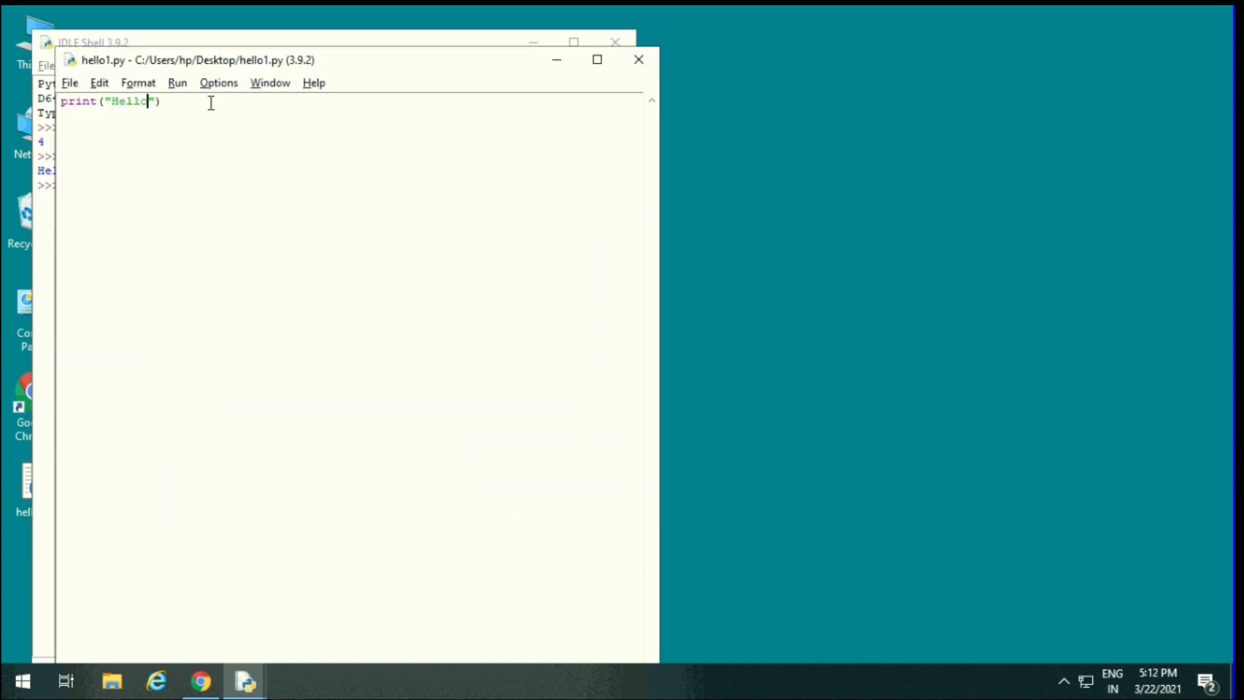
Run hello1.py with Run > Run Module so the shell prints Hello
{"action": "left_click", "coordinate": [178, 82]}
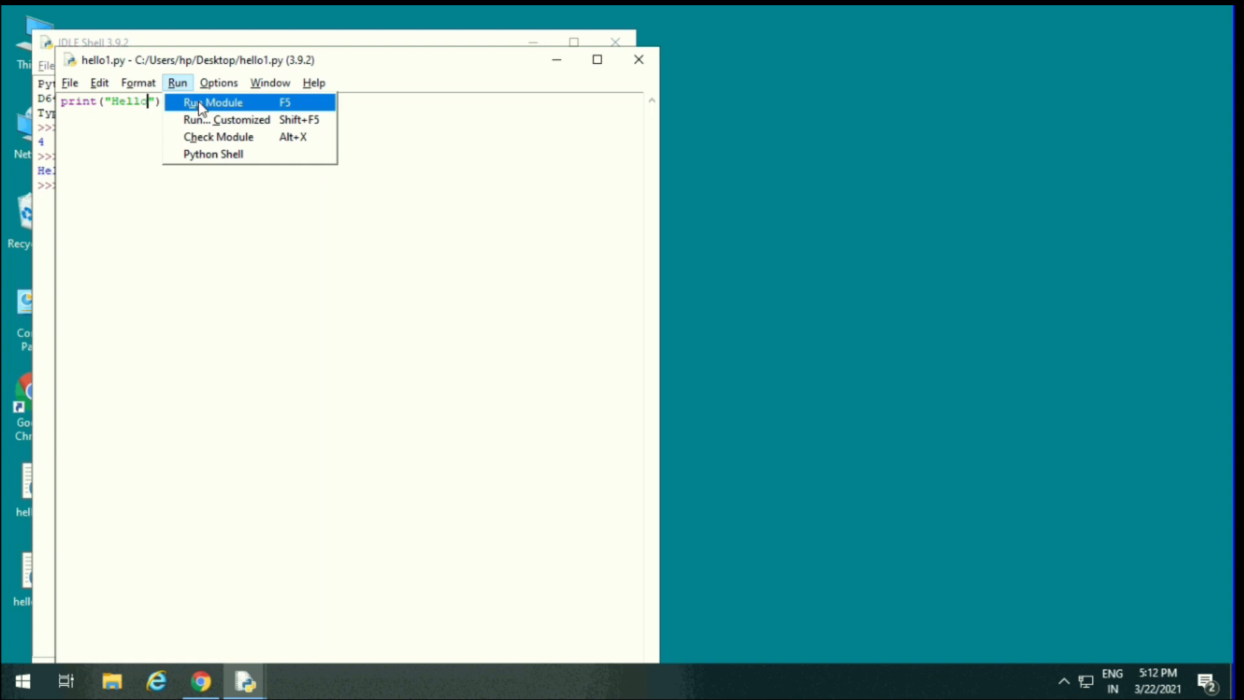
{"action": "left_click", "coordinate": [211, 102]}
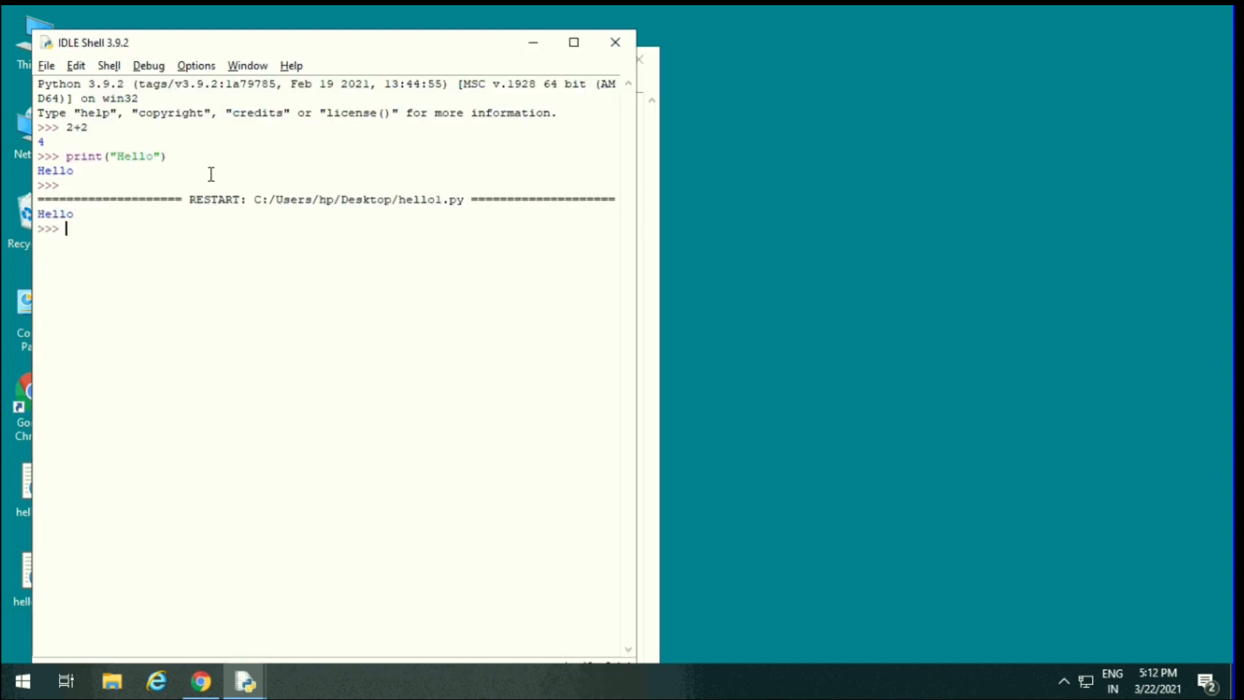
{"action": "double_click", "coordinate": [342, 199]}
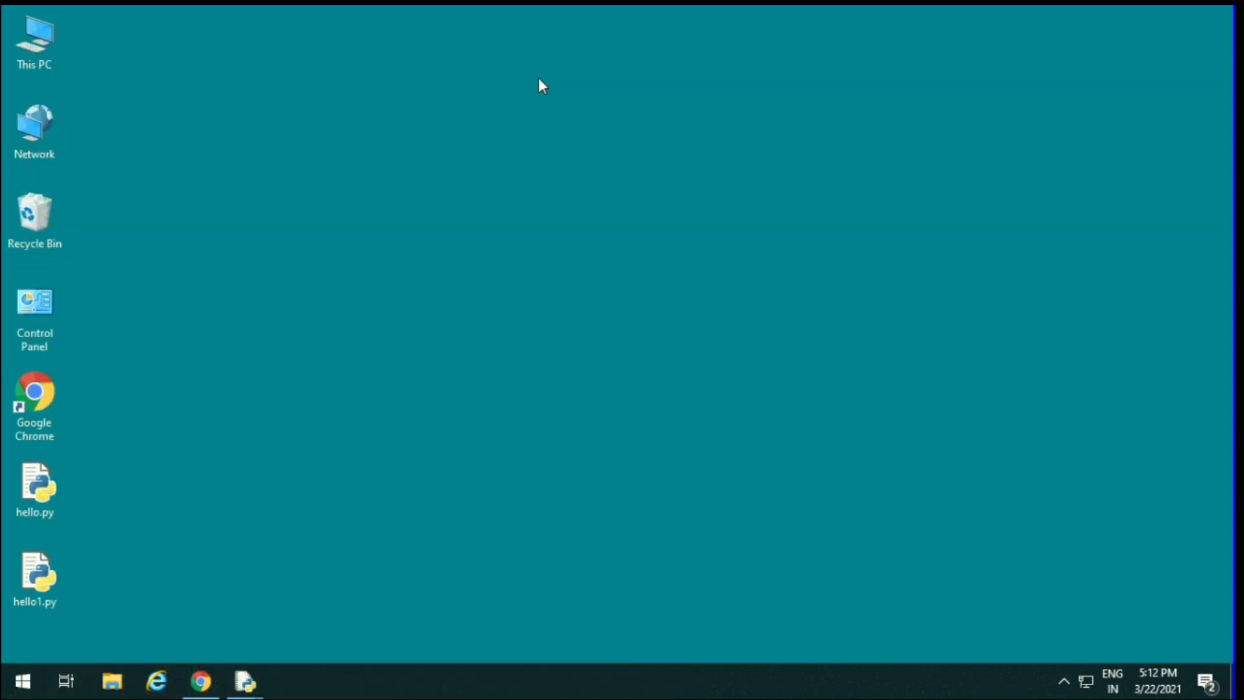
Leave IDLE and start a Command Prompt through the Win+R Run dialog
{"action": "left_click", "coordinate": [21, 682]}
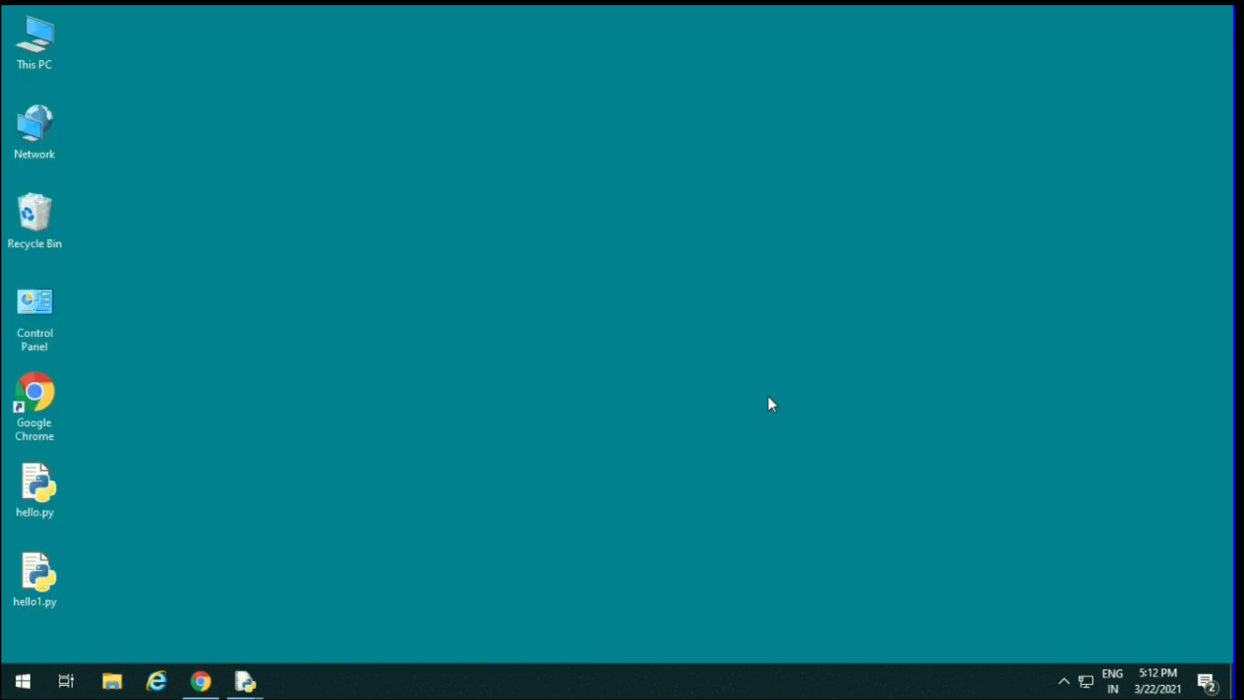
{"action": "key", "text": "Win+r"}
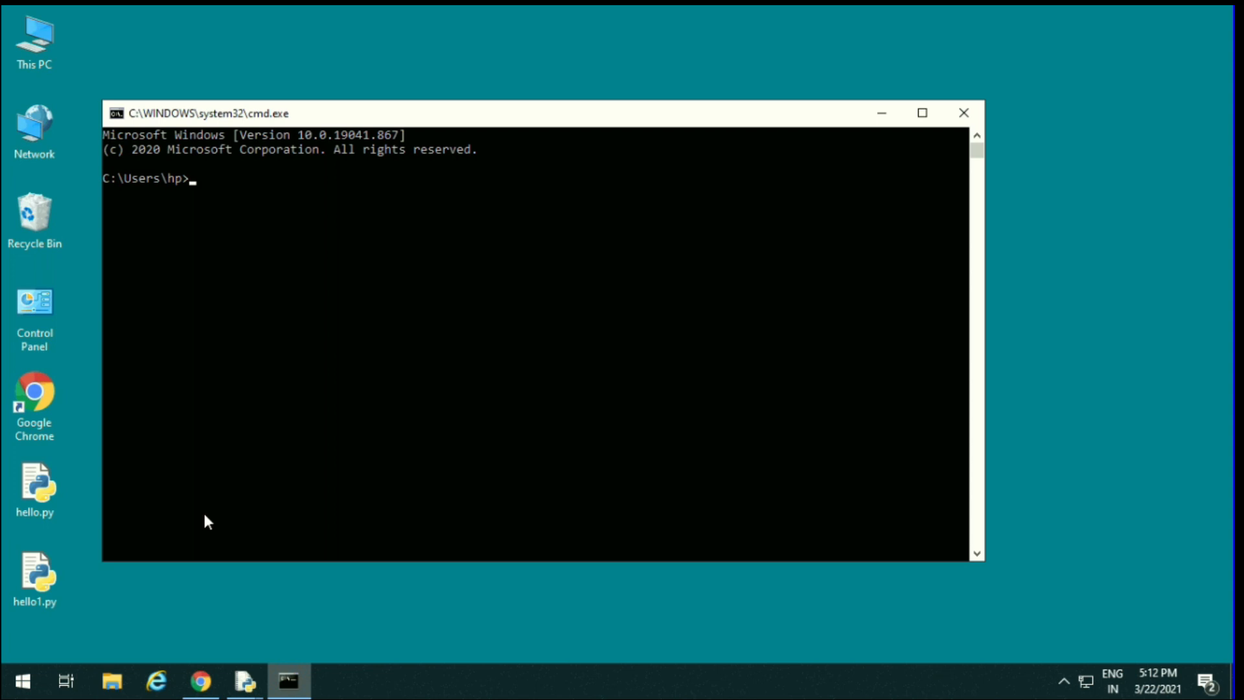
Run python --version in Command Prompt, confirming it reports Python 3.9.2
{"action": "type", "text": "python --"}
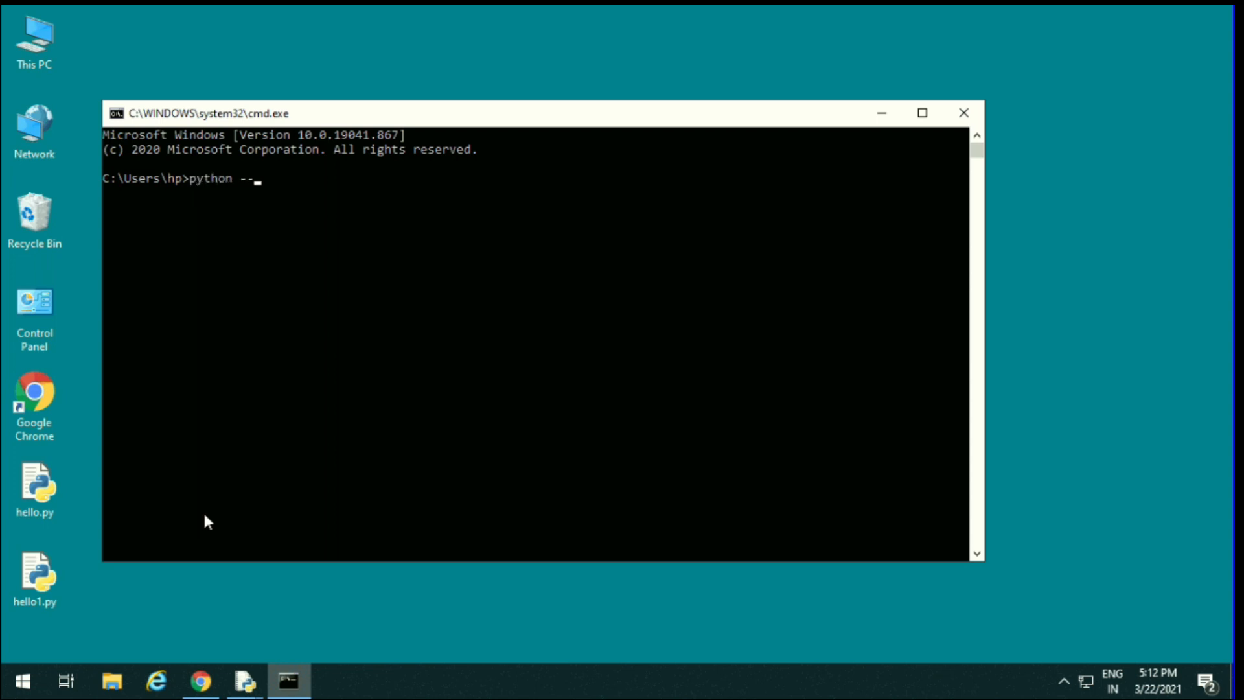
{"action": "type", "text": "versi"}
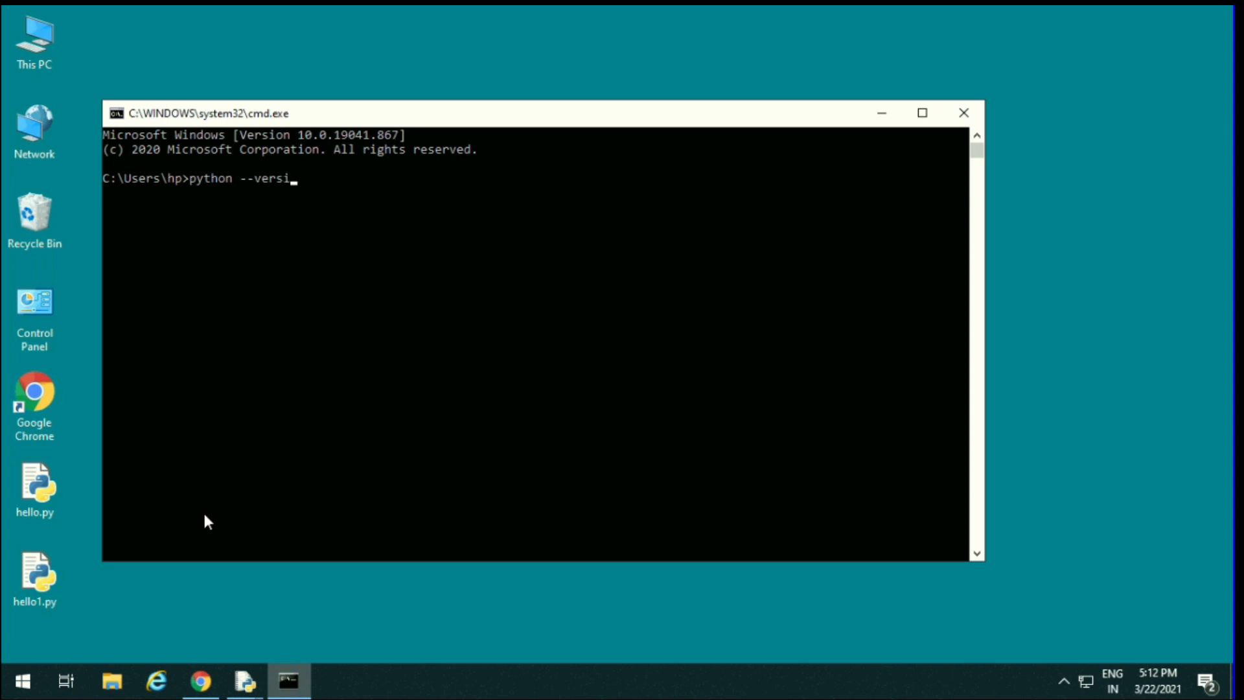
{"action": "key", "text": "Return"}
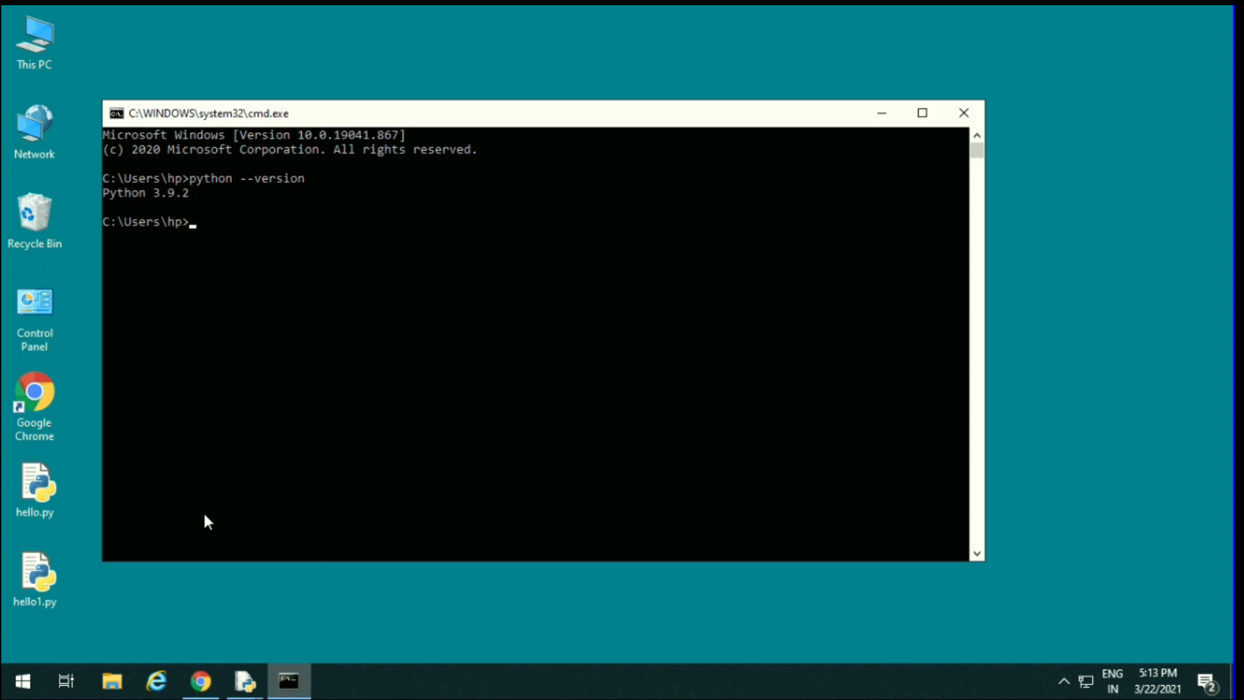
{"action": "mouse_move", "coordinate": [191, 230]}
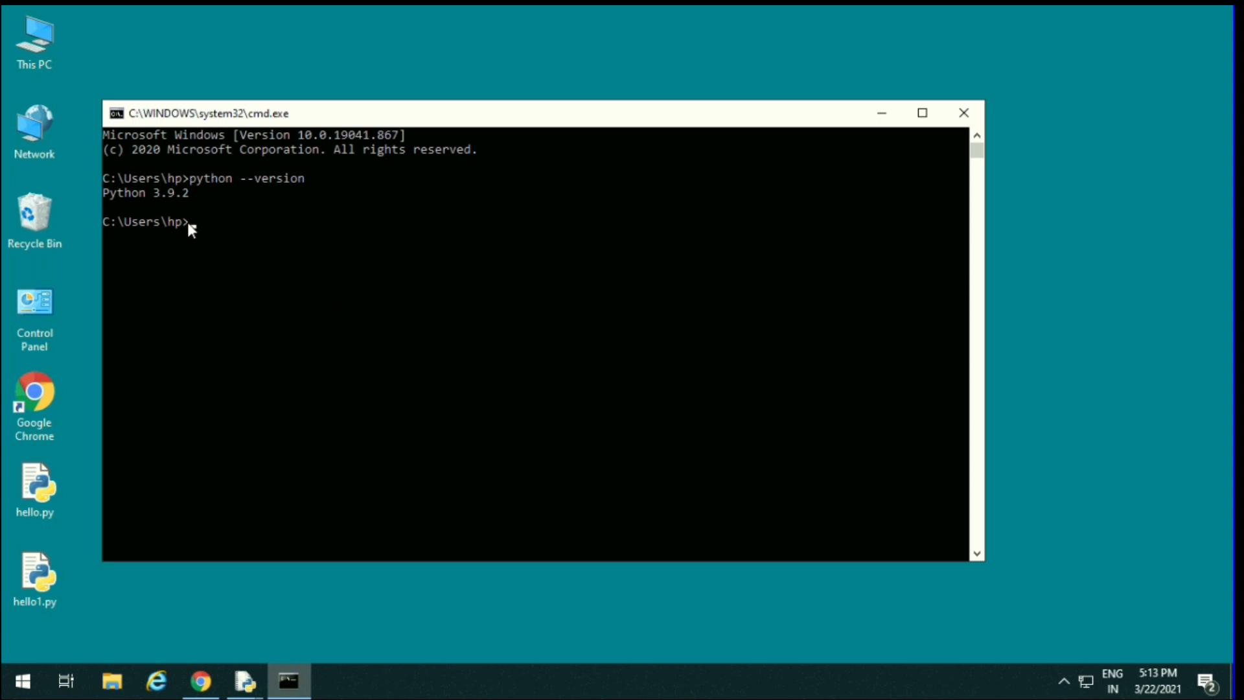
{"action": "mouse_move", "coordinate": [879, 117]}
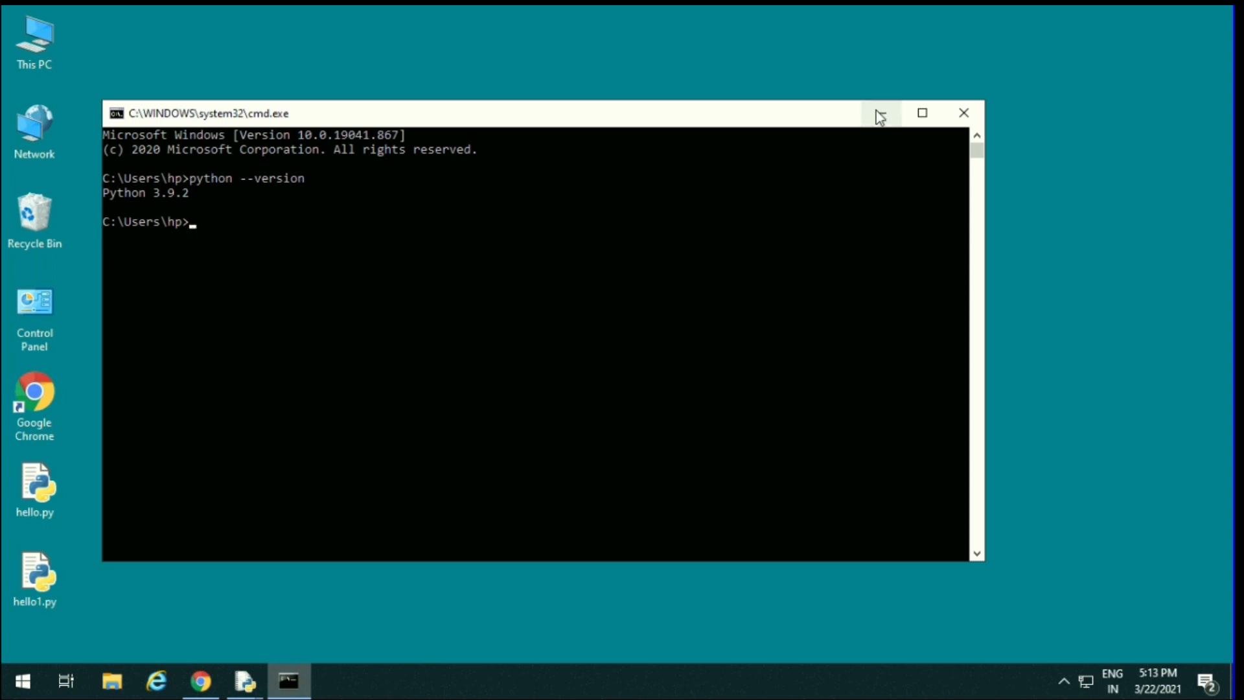